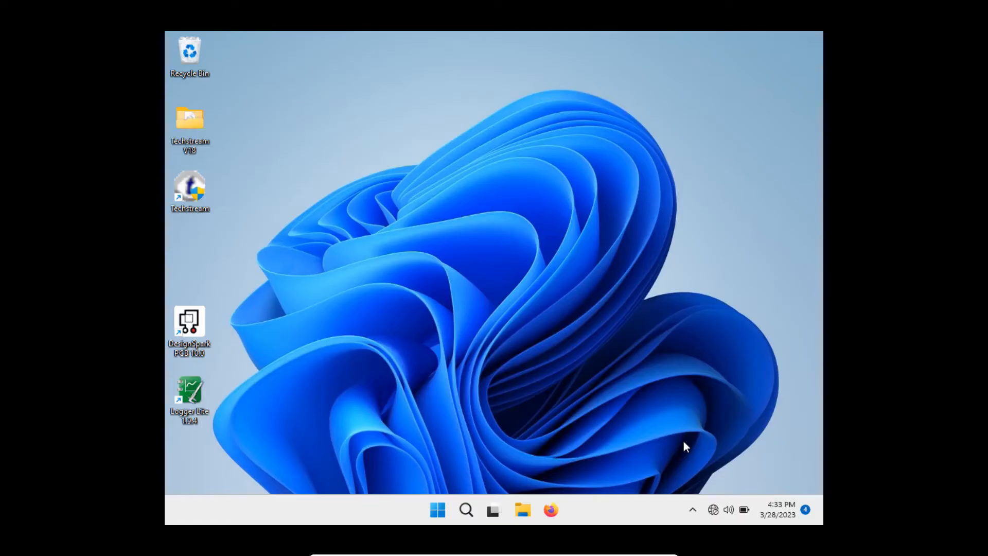
{"action": "mouse_move", "coordinate": [692, 445]}
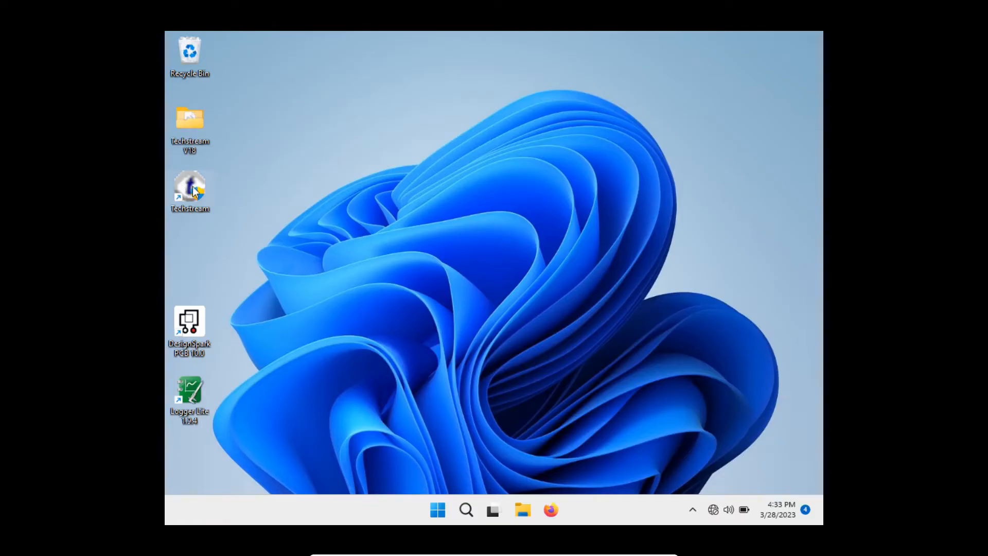
Launch the Techstream patch from the desktop and allow it through User Account Control.
{"action": "double_click", "coordinate": [189, 187]}
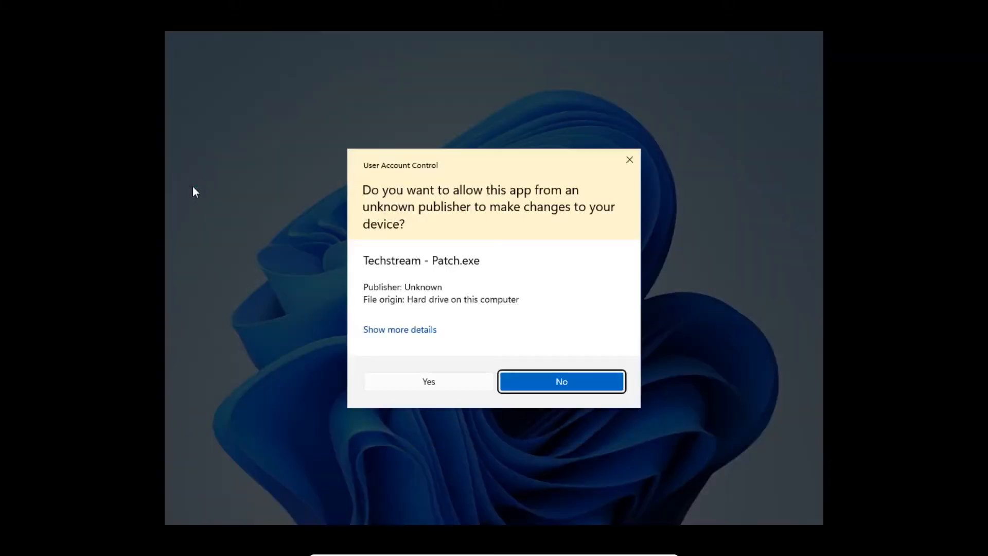
{"action": "mouse_move", "coordinate": [428, 387]}
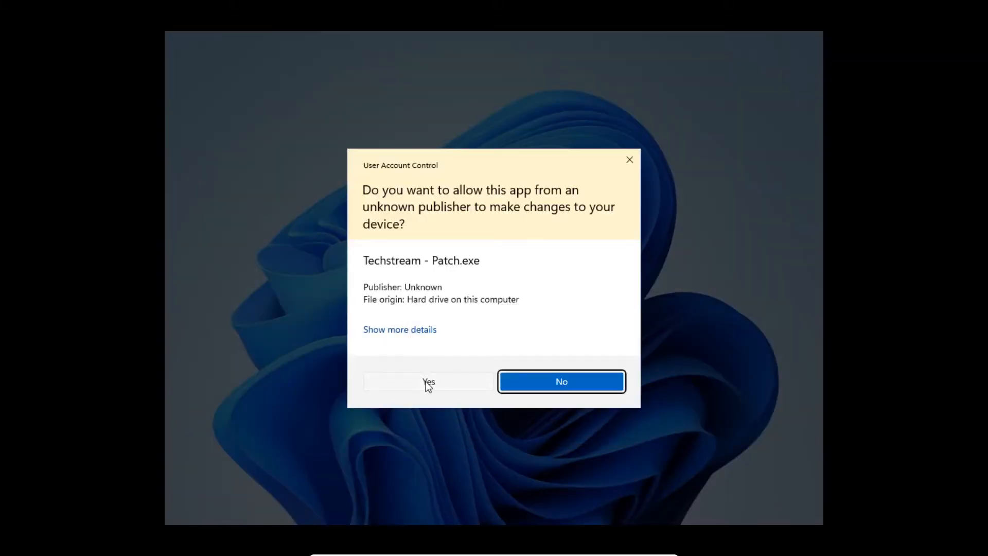
{"action": "left_click", "coordinate": [428, 380]}
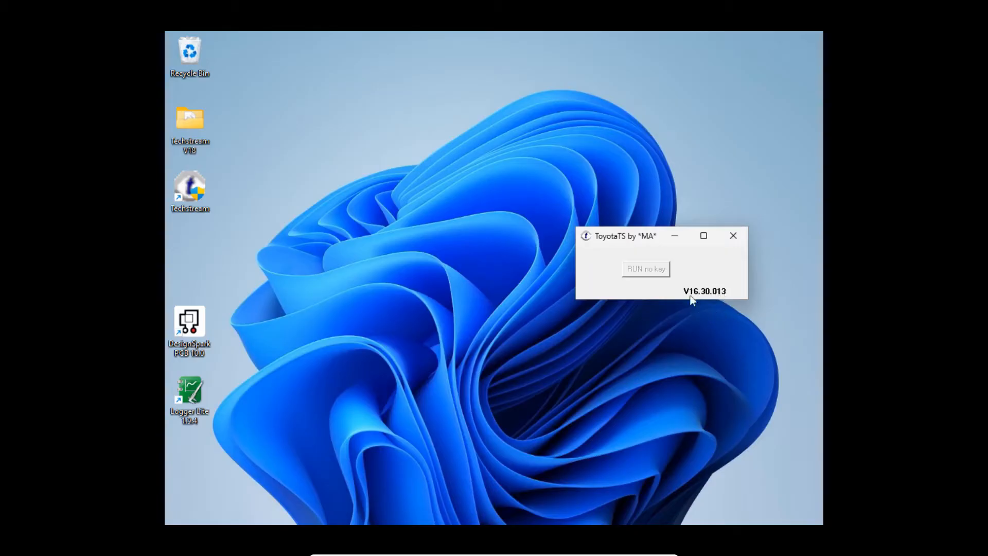
{"action": "mouse_move", "coordinate": [675, 368]}
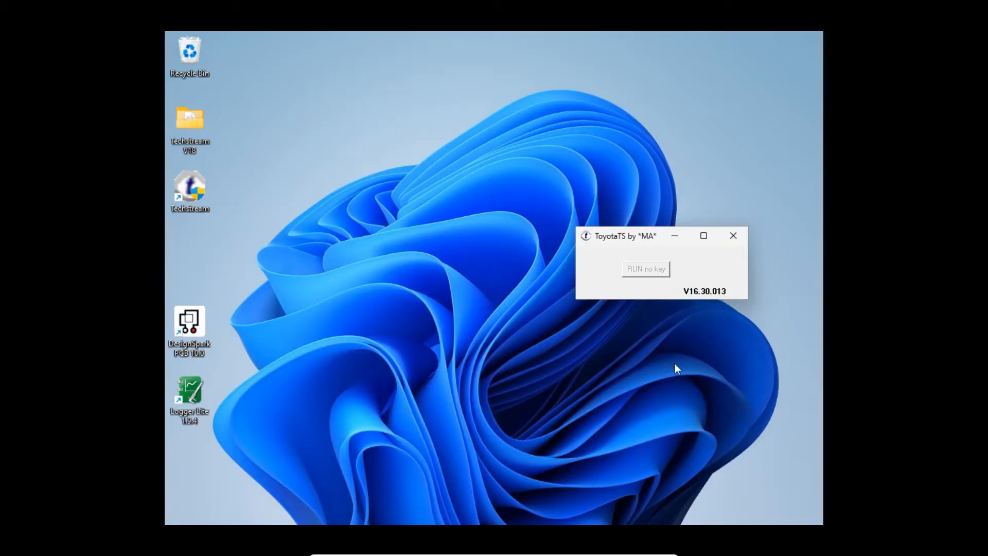
Start Techstream via 'RUN no key' from the ToyotaTS launcher.
{"action": "left_click", "coordinate": [646, 268]}
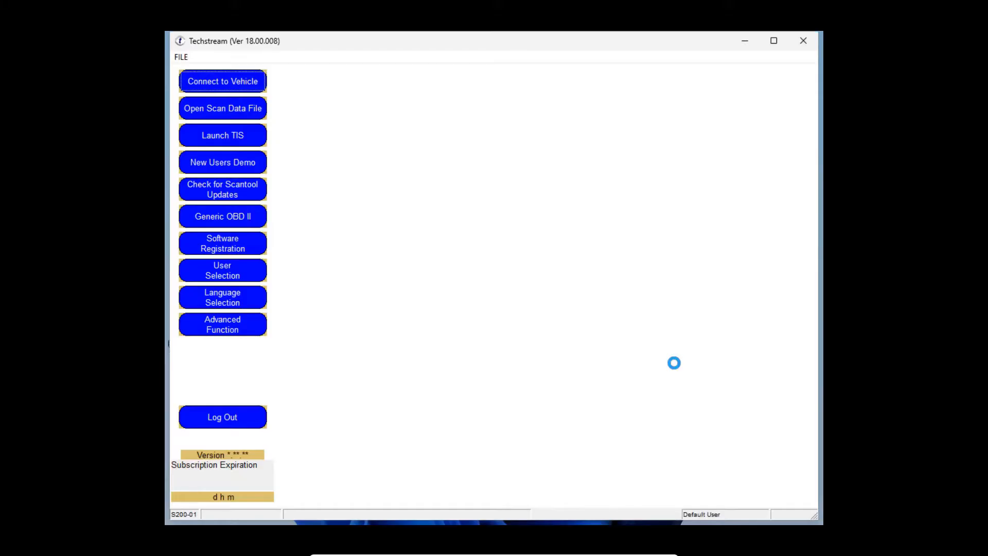
{"action": "mouse_move", "coordinate": [248, 497]}
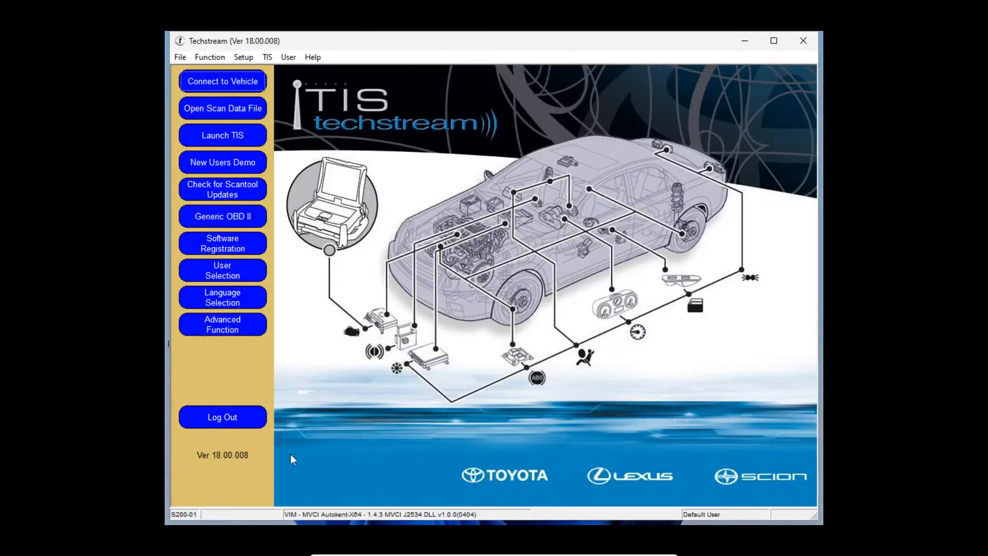
{"action": "mouse_move", "coordinate": [257, 490]}
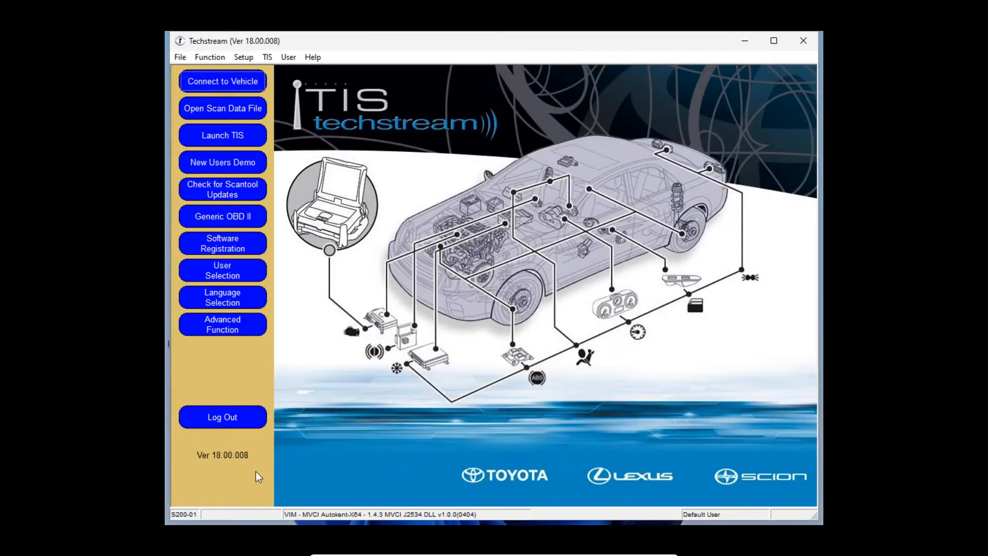
{"action": "mouse_move", "coordinate": [317, 243]}
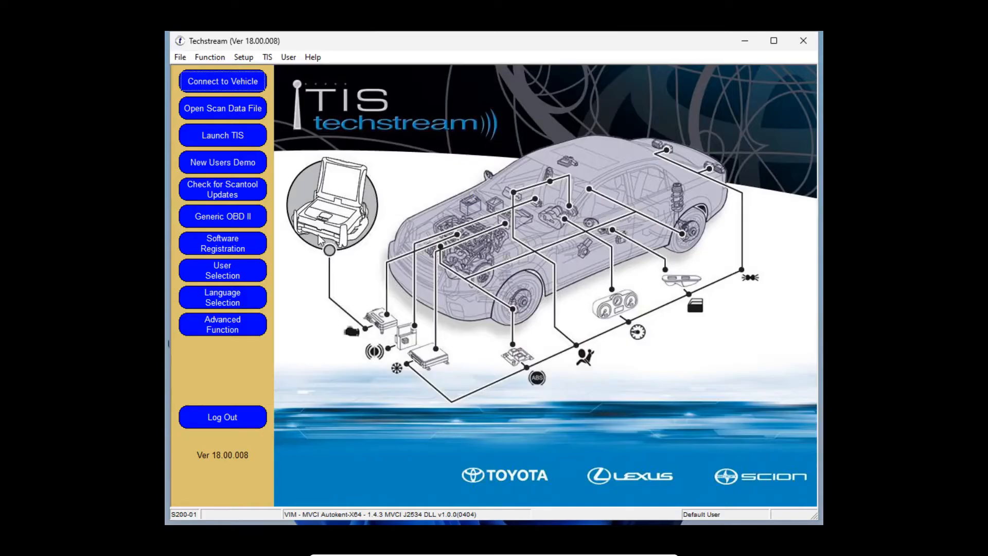
{"action": "mouse_move", "coordinate": [227, 91]}
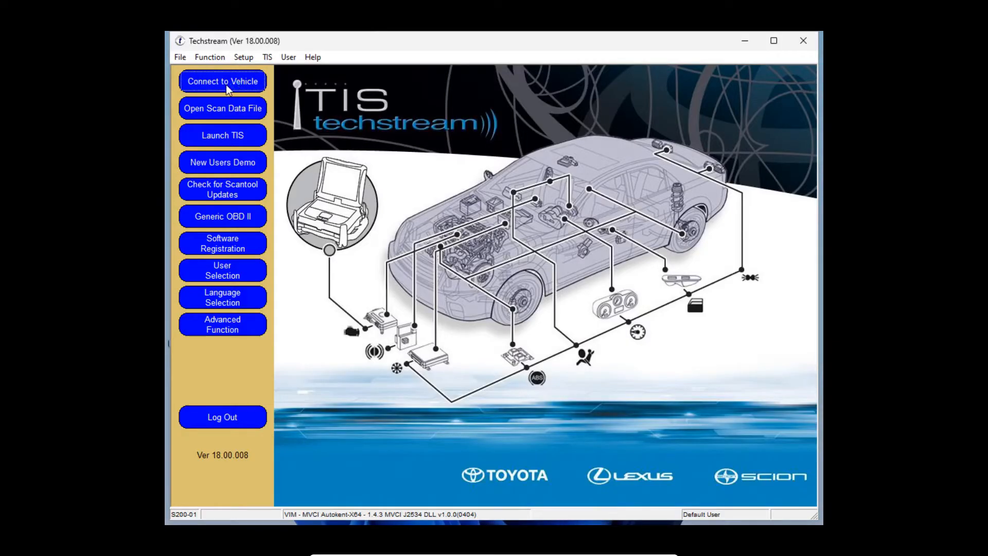
Start Connect to Vehicle and continue in Offline Mode after the TIS Access Error.
{"action": "left_click", "coordinate": [222, 80]}
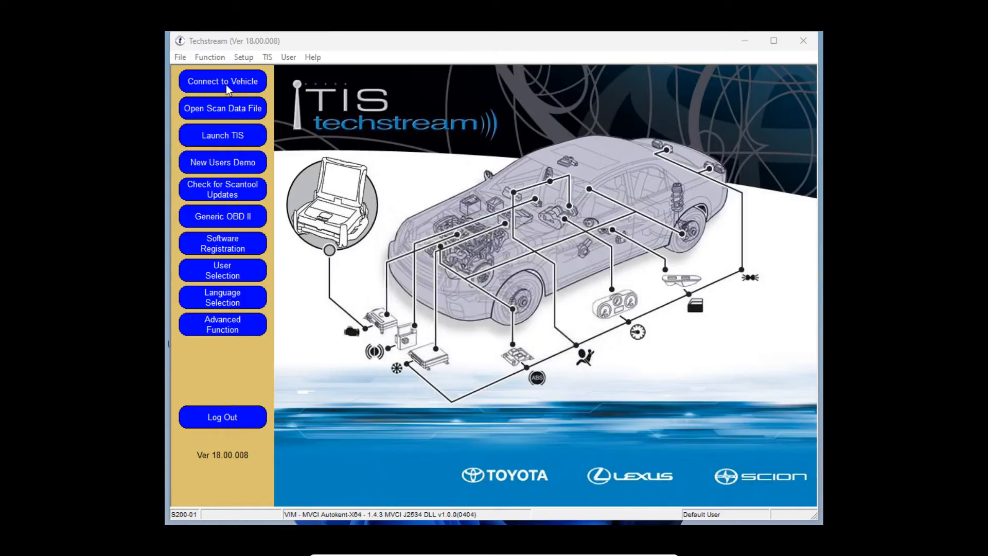
{"action": "left_click", "coordinate": [222, 81]}
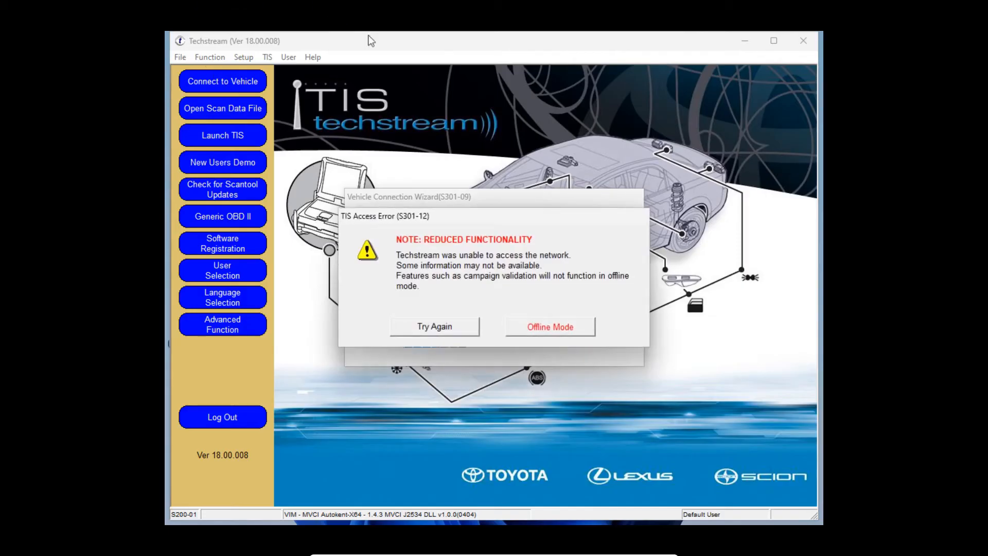
{"action": "mouse_move", "coordinate": [548, 280]}
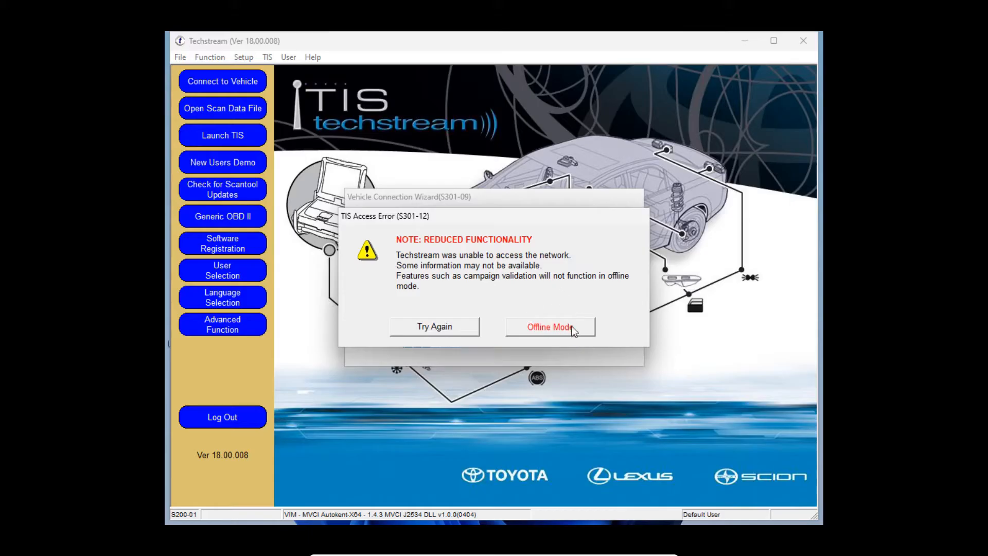
{"action": "left_click", "coordinate": [549, 326]}
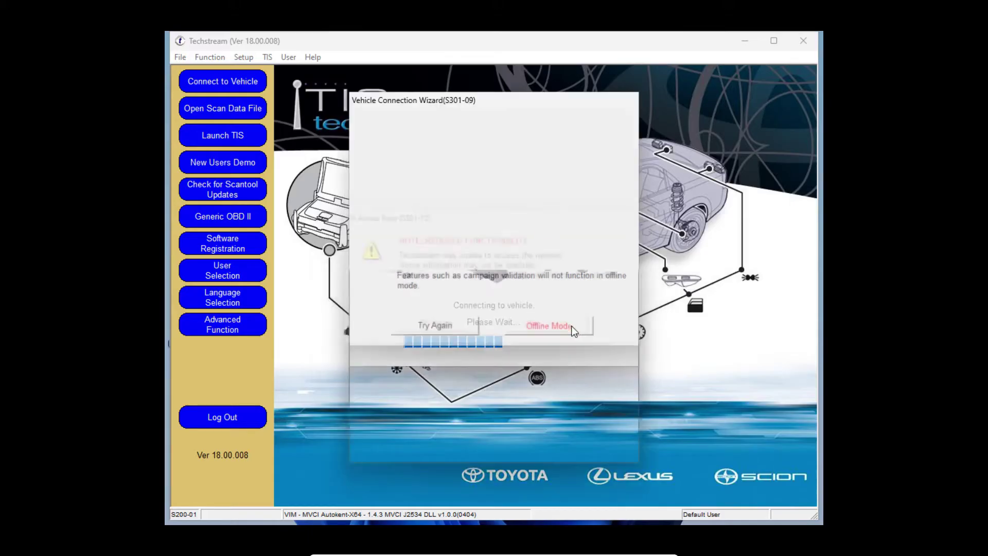
Set the vehicle option to w/ Touch Sensor and confirm the 2010 Prius 2ZR-FXE details.
{"action": "left_click", "coordinate": [547, 326]}
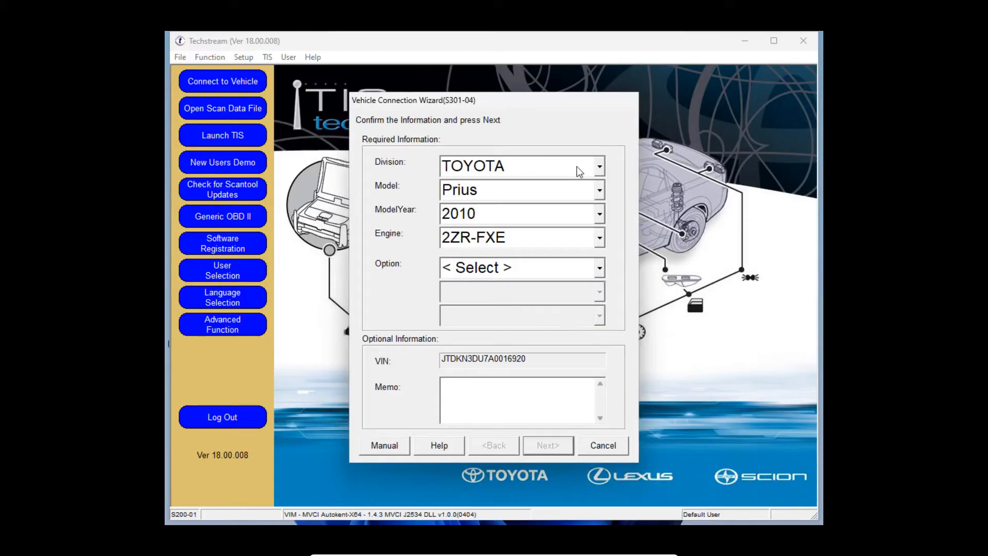
{"action": "mouse_move", "coordinate": [586, 274]}
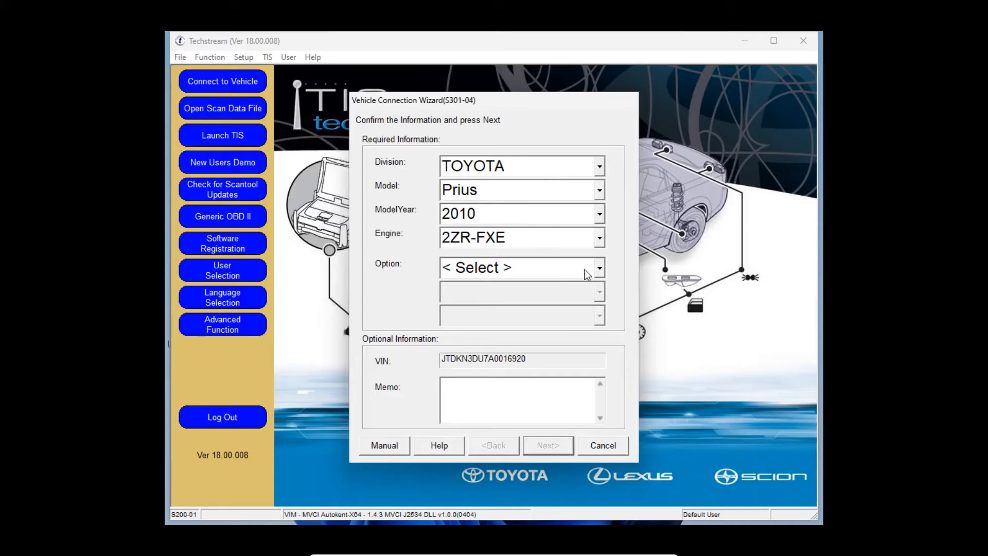
{"action": "mouse_move", "coordinate": [599, 268]}
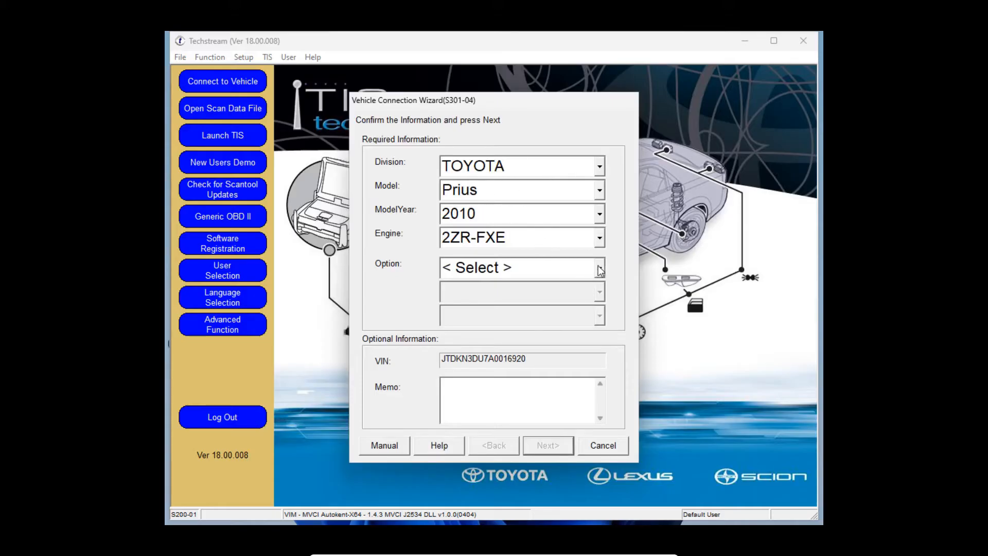
{"action": "left_click", "coordinate": [599, 267]}
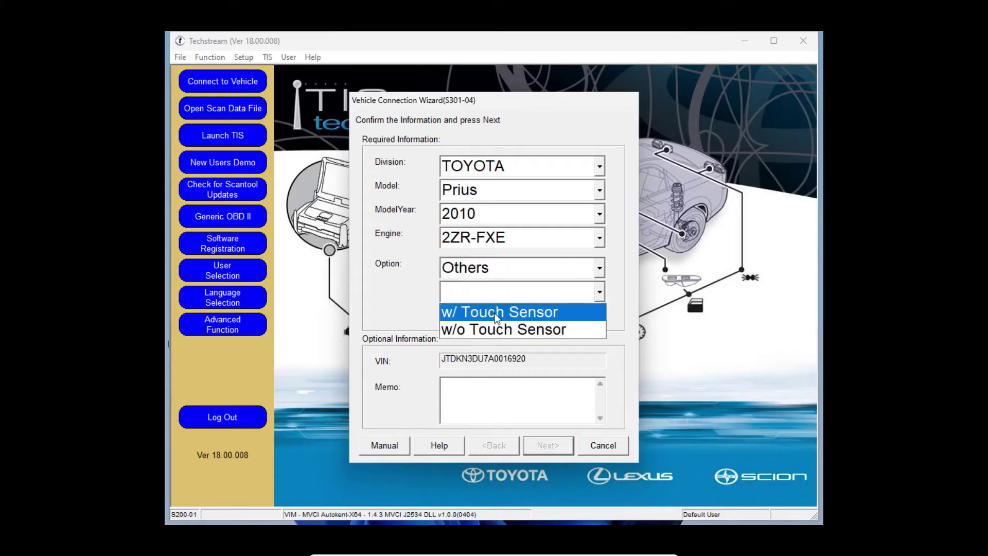
{"action": "left_click", "coordinate": [500, 312]}
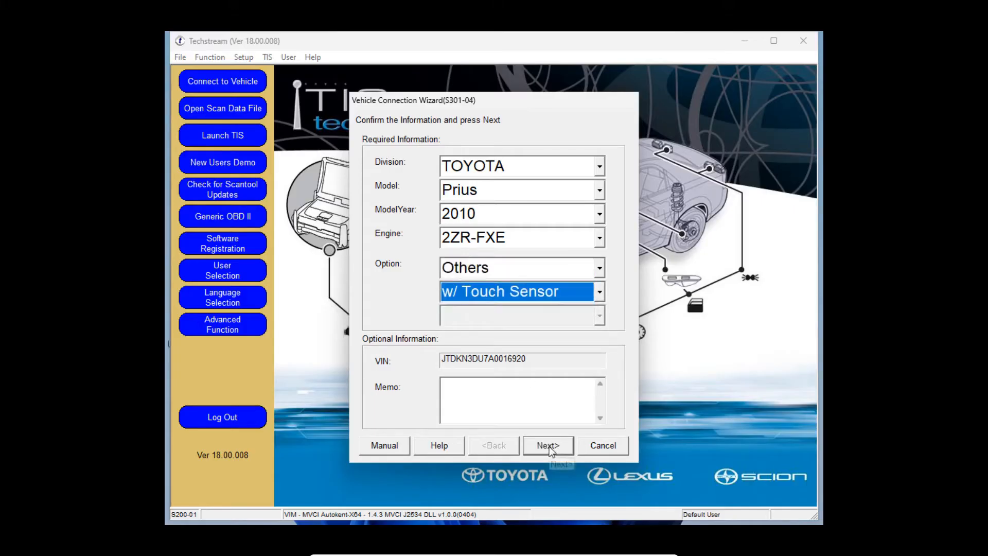
{"action": "left_click", "coordinate": [547, 444]}
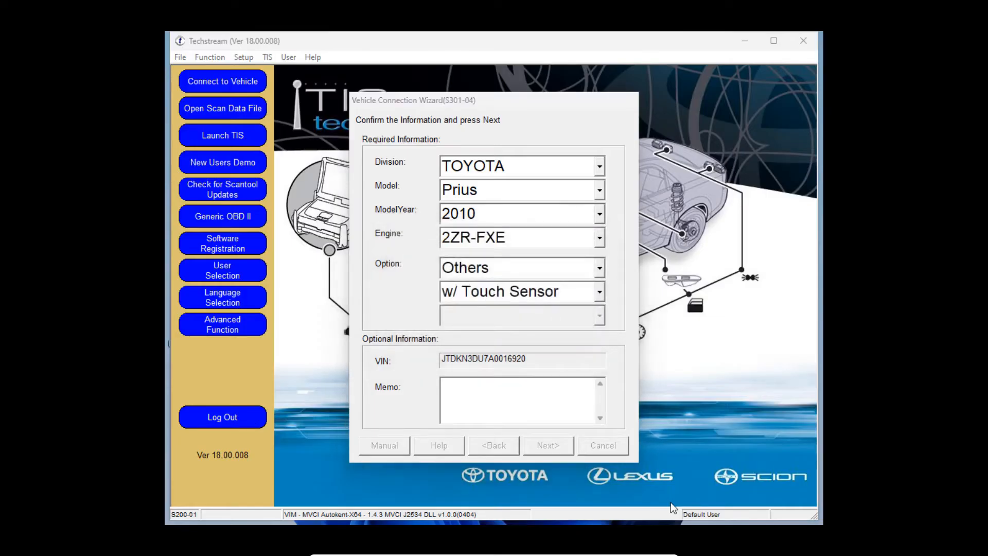
Advance through the remaining wizard pages to reach the System Selection Menu.
{"action": "left_click", "coordinate": [547, 444]}
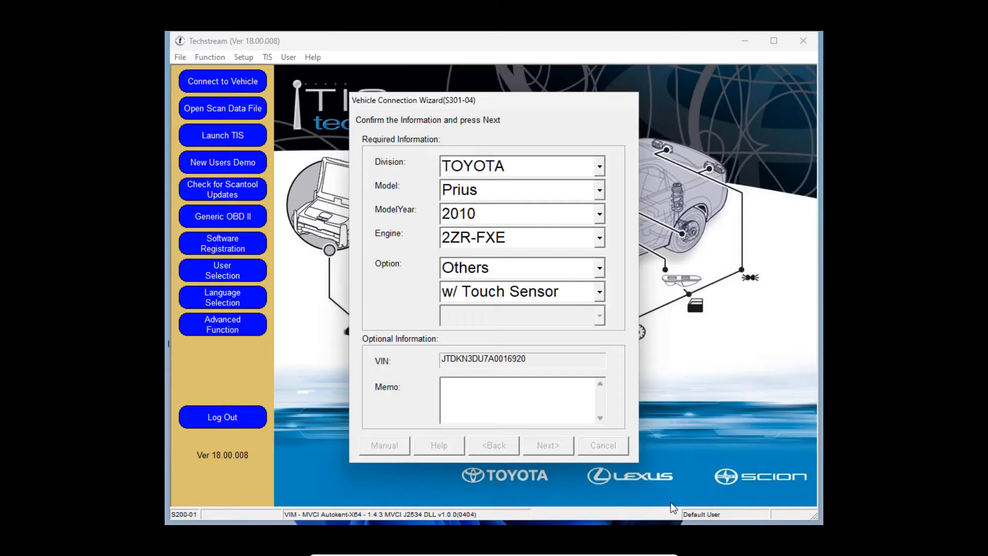
{"action": "left_click", "coordinate": [603, 444]}
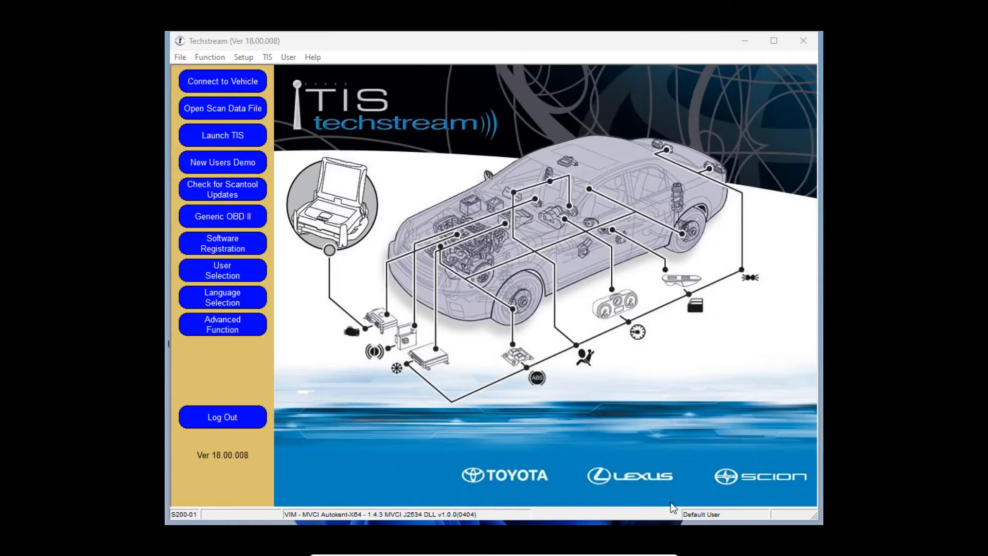
{"action": "left_click", "coordinate": [223, 81]}
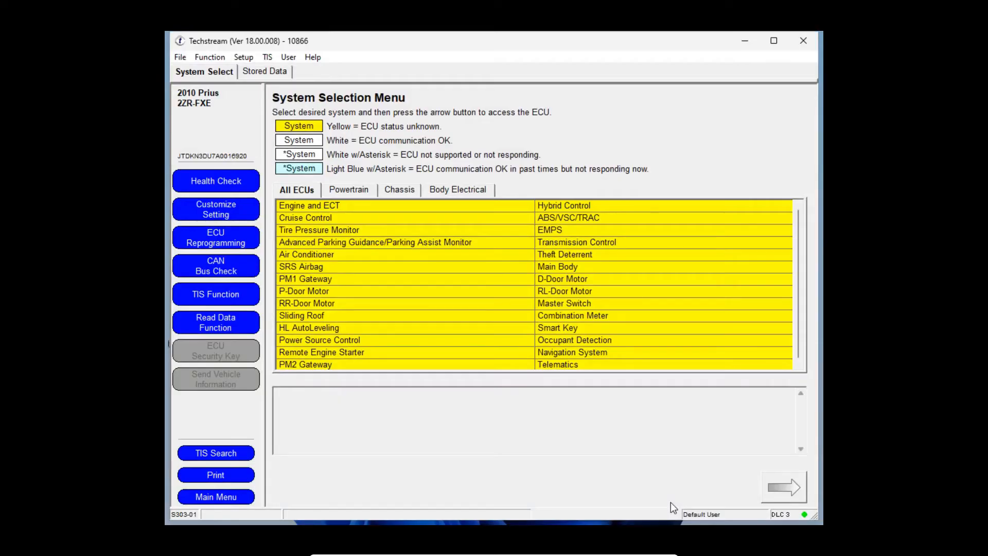
{"action": "mouse_move", "coordinate": [369, 295]}
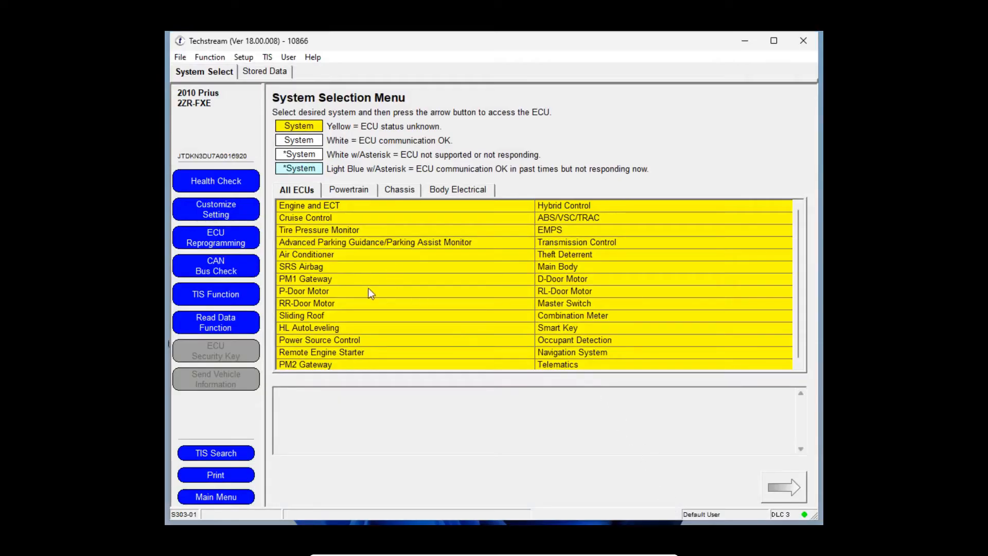
{"action": "mouse_move", "coordinate": [407, 218]}
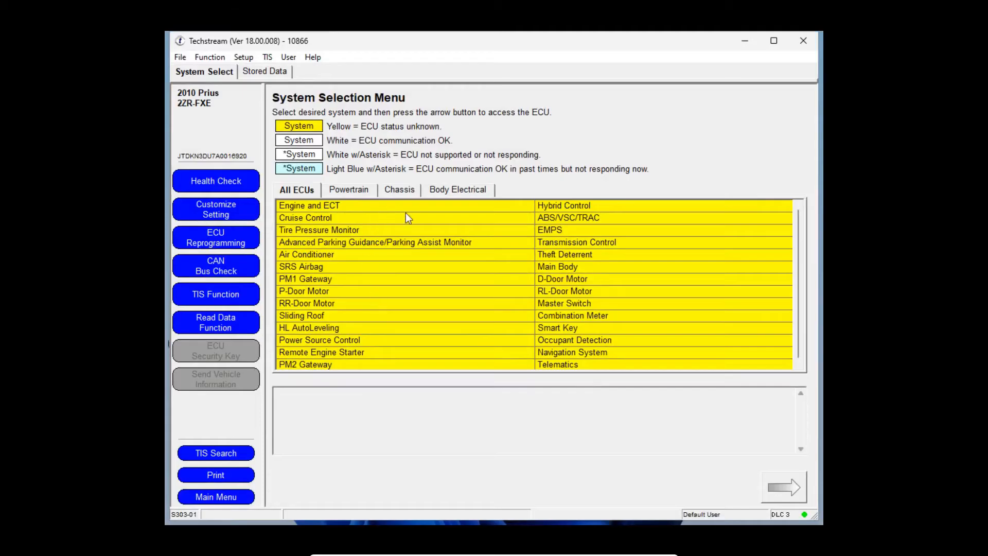
{"action": "mouse_move", "coordinate": [385, 273]}
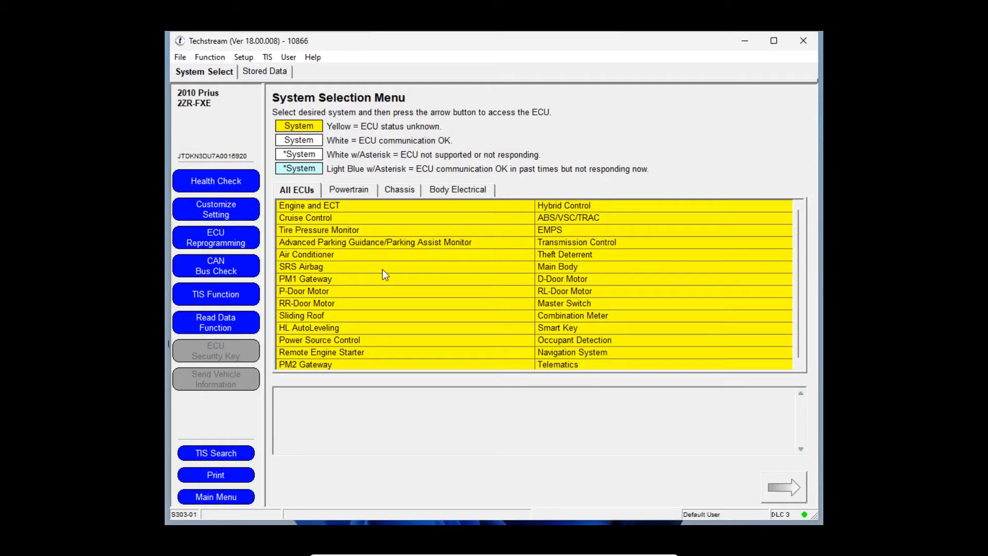
{"action": "mouse_move", "coordinate": [322, 255]}
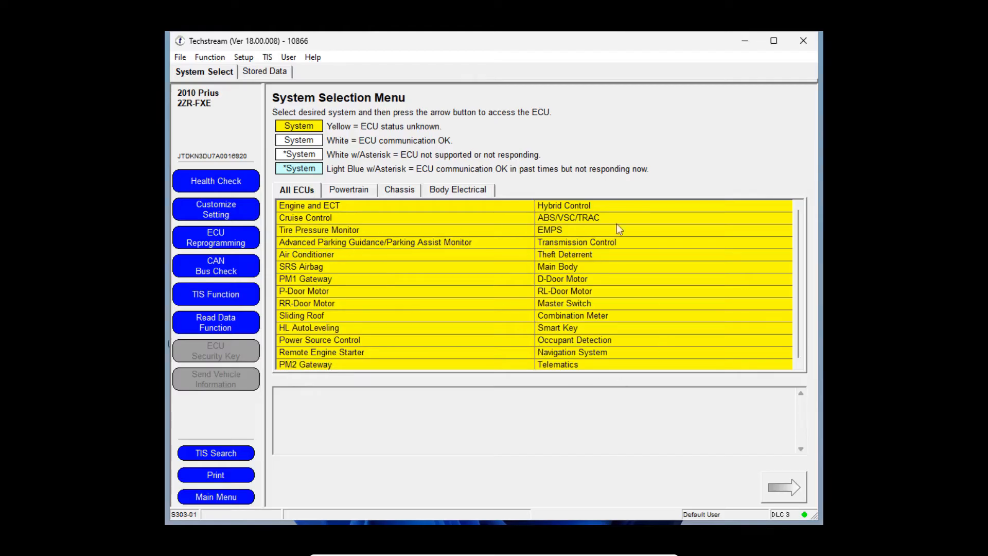
{"action": "mouse_move", "coordinate": [370, 299]}
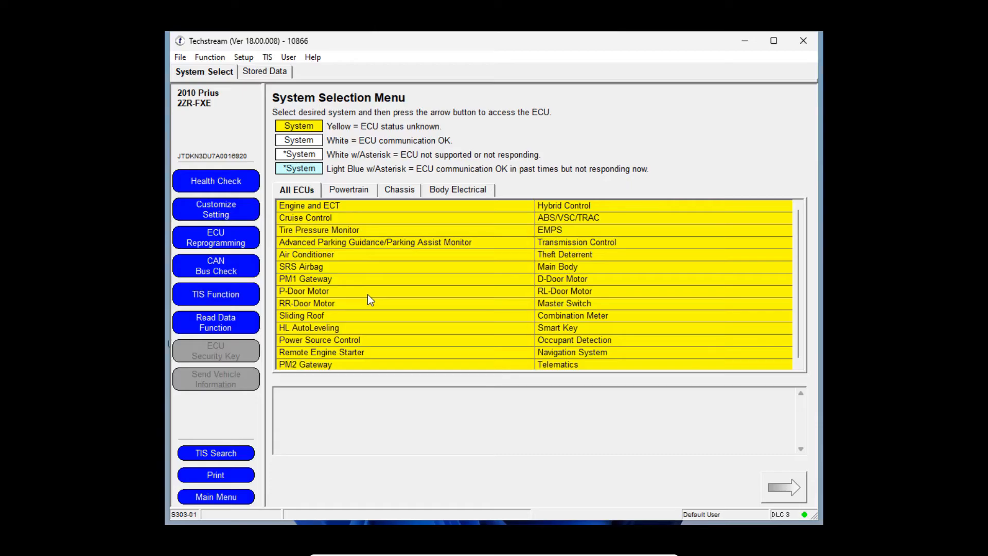
{"action": "mouse_move", "coordinate": [360, 290]}
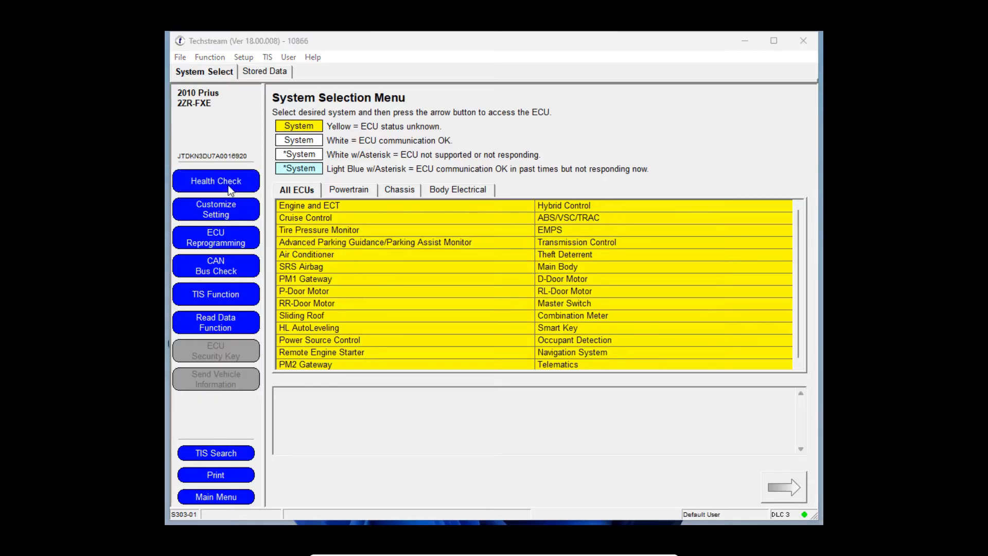
Bring up the Health Check setup from the System Selection Menu.
{"action": "left_click", "coordinate": [216, 181]}
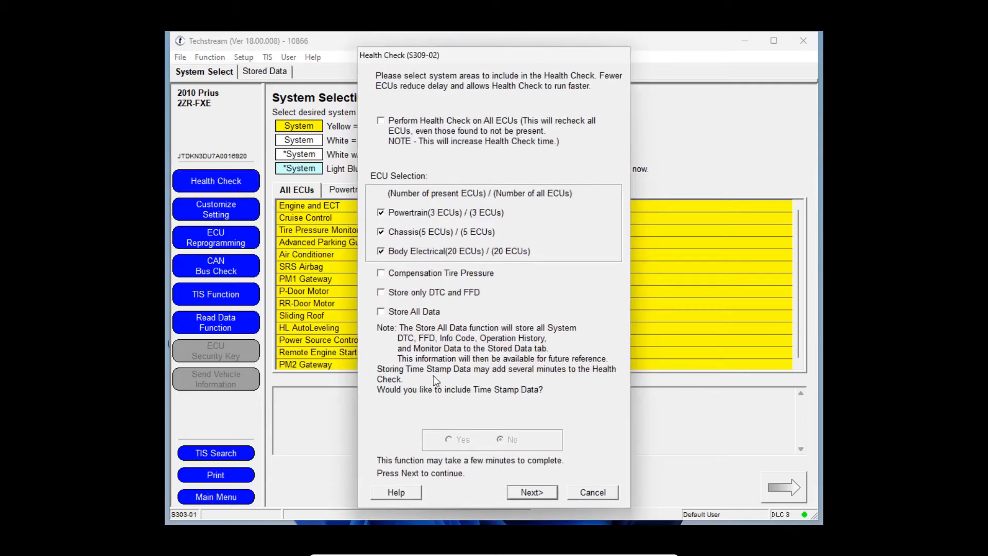
Run the Health Check on Powertrain, Chassis and Body Electrical ECUs with Time Stamp No.
{"action": "left_click", "coordinate": [531, 489]}
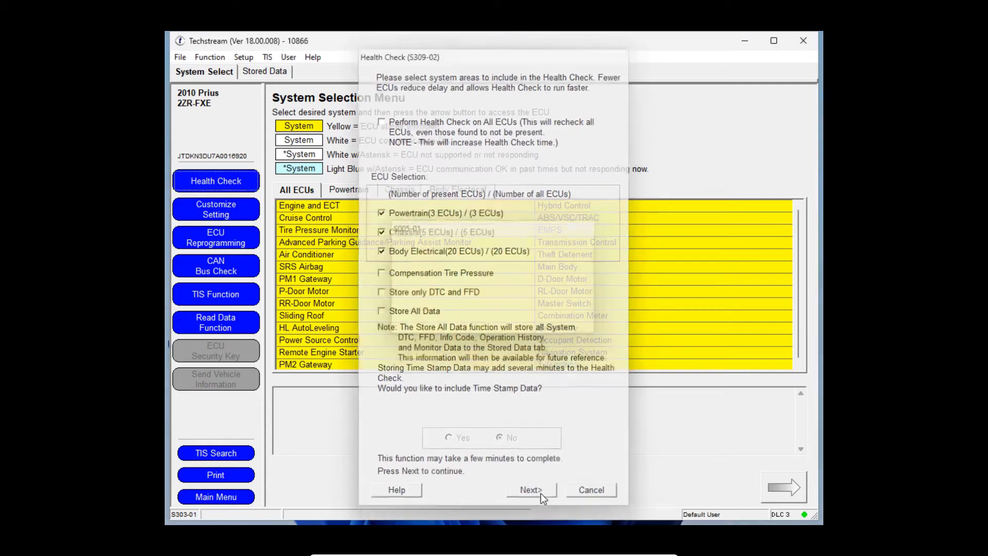
{"action": "left_click", "coordinate": [531, 490]}
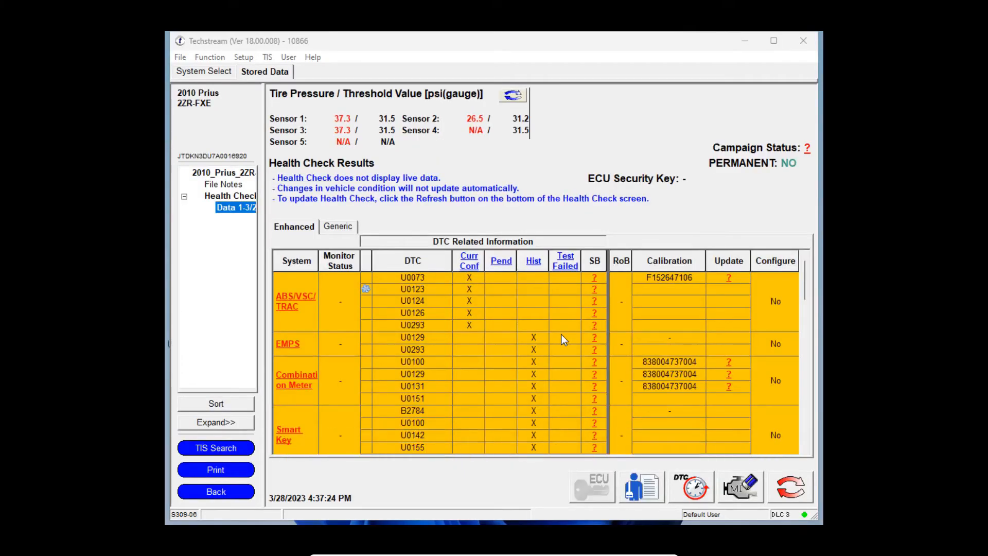
{"action": "mouse_move", "coordinate": [339, 86]}
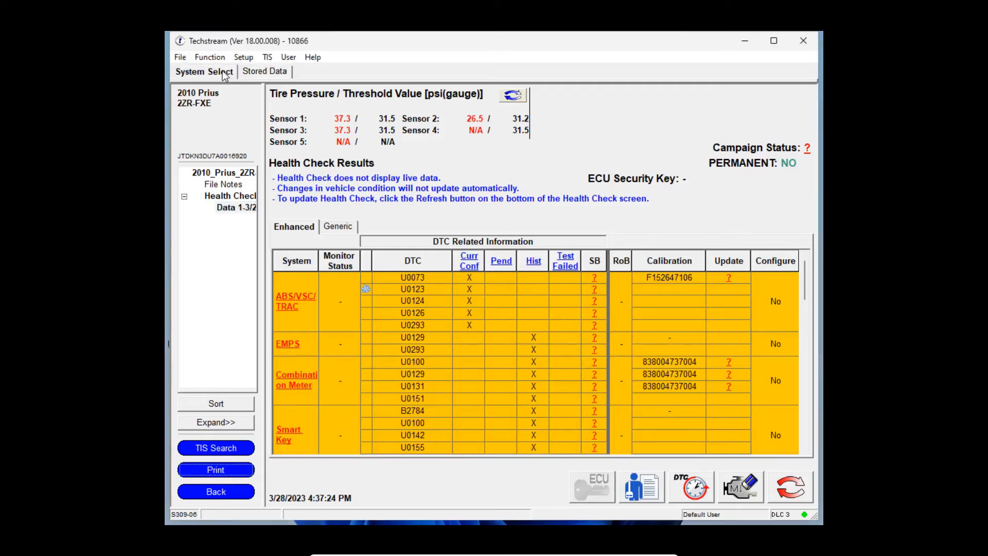
Return to System Select and connect to the Smart Key ECU from the All ECUs list.
{"action": "left_click", "coordinate": [204, 72]}
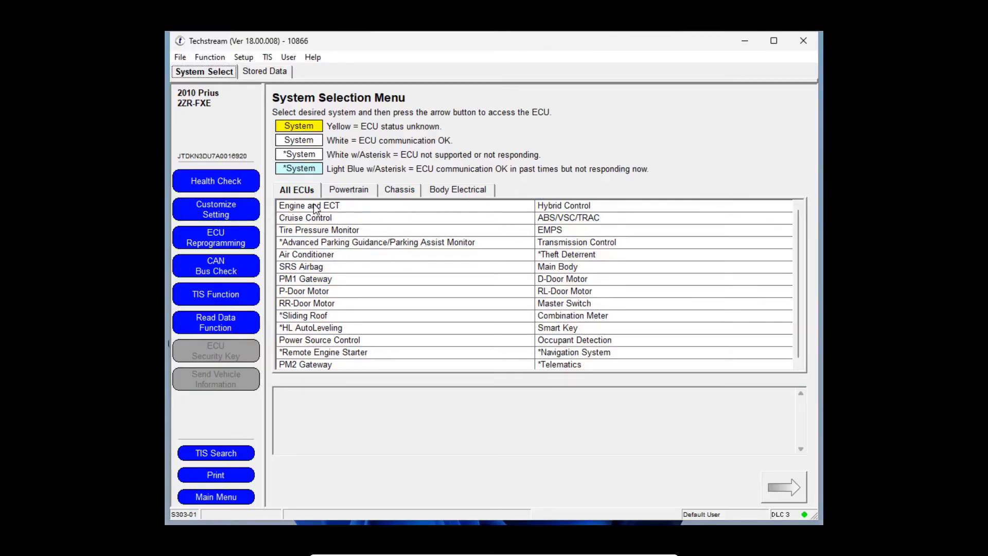
{"action": "mouse_move", "coordinate": [289, 222]}
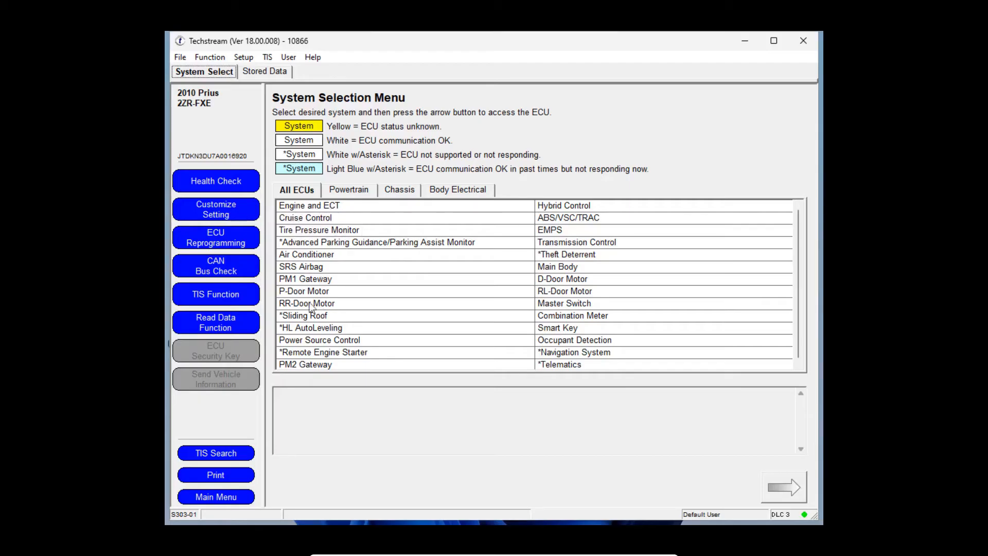
{"action": "mouse_move", "coordinate": [297, 315]}
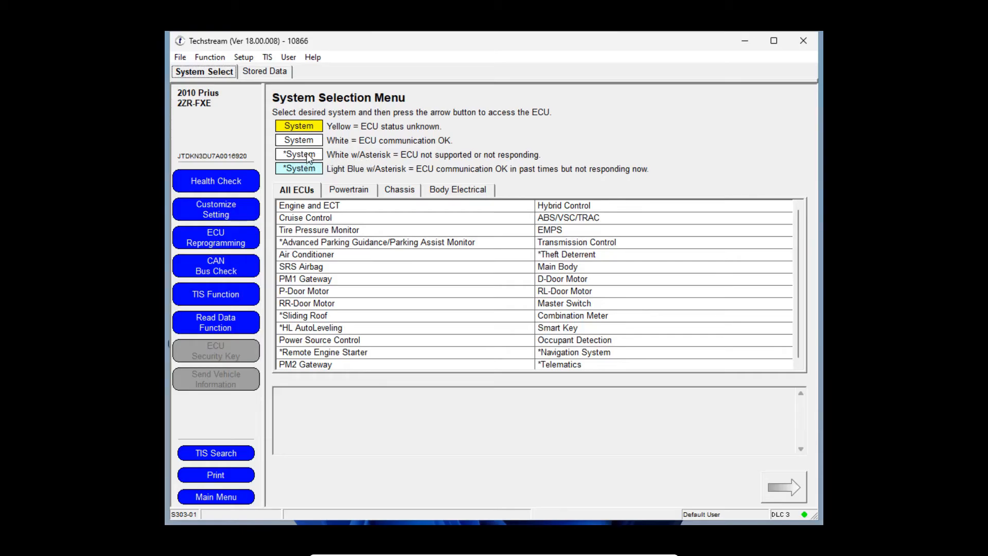
{"action": "mouse_move", "coordinate": [377, 166]}
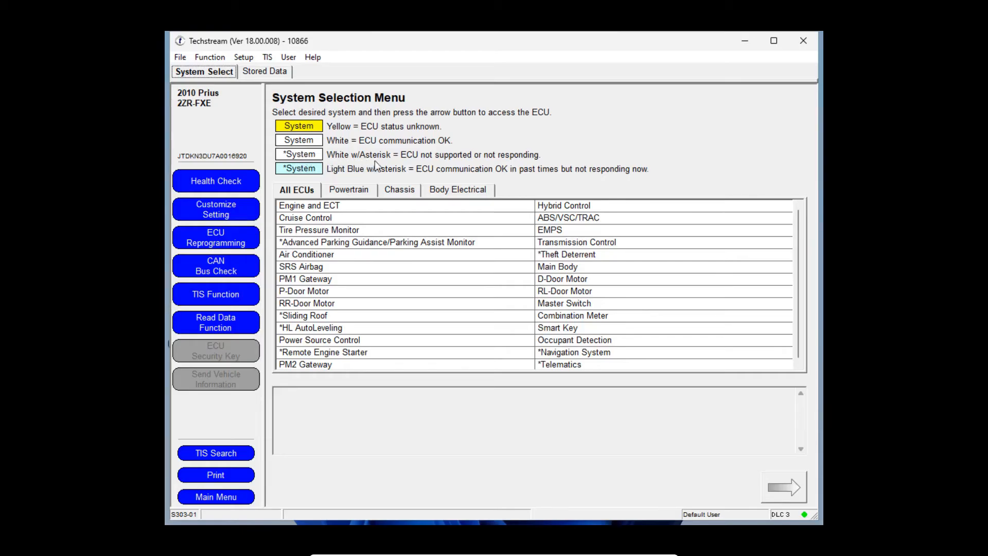
{"action": "mouse_move", "coordinate": [512, 229]}
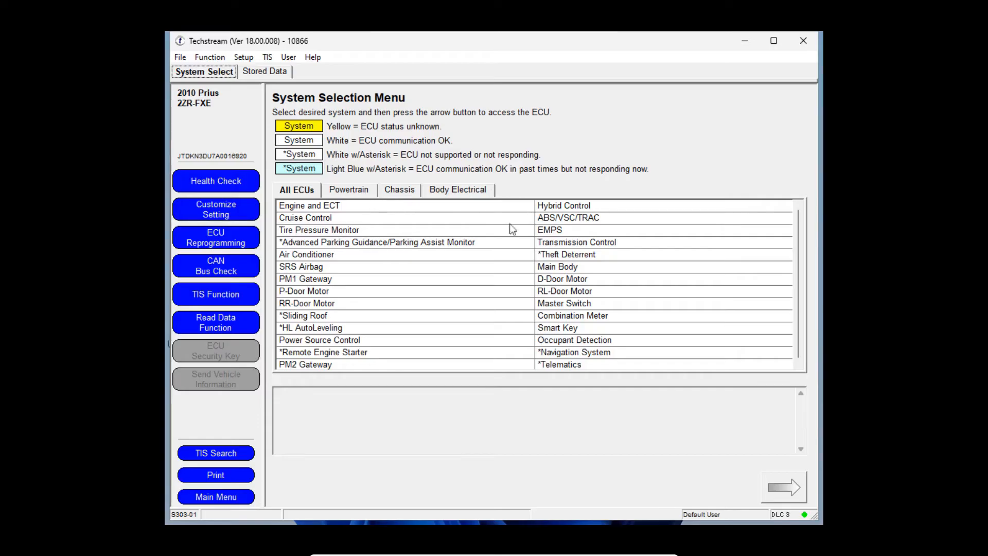
{"action": "mouse_move", "coordinate": [564, 331]}
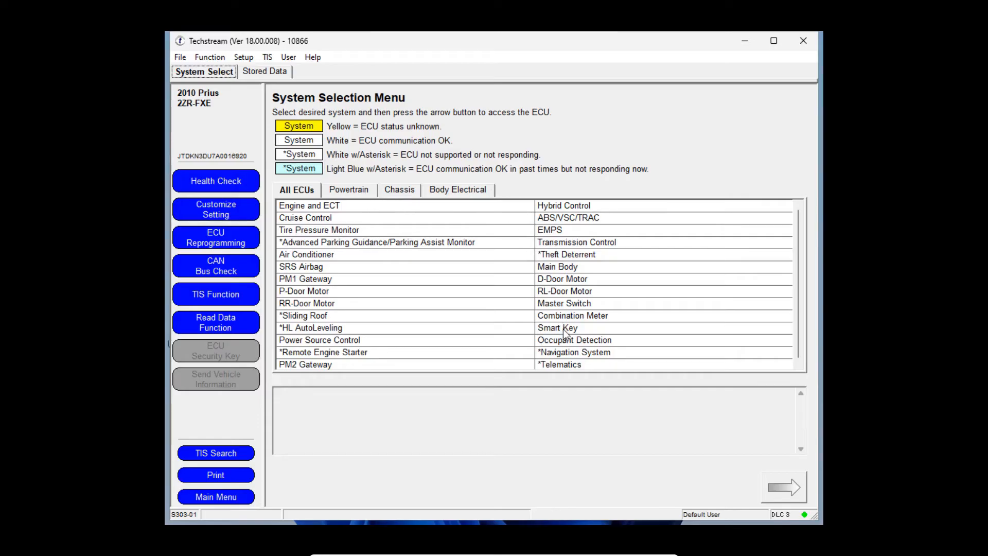
{"action": "left_click", "coordinate": [556, 328]}
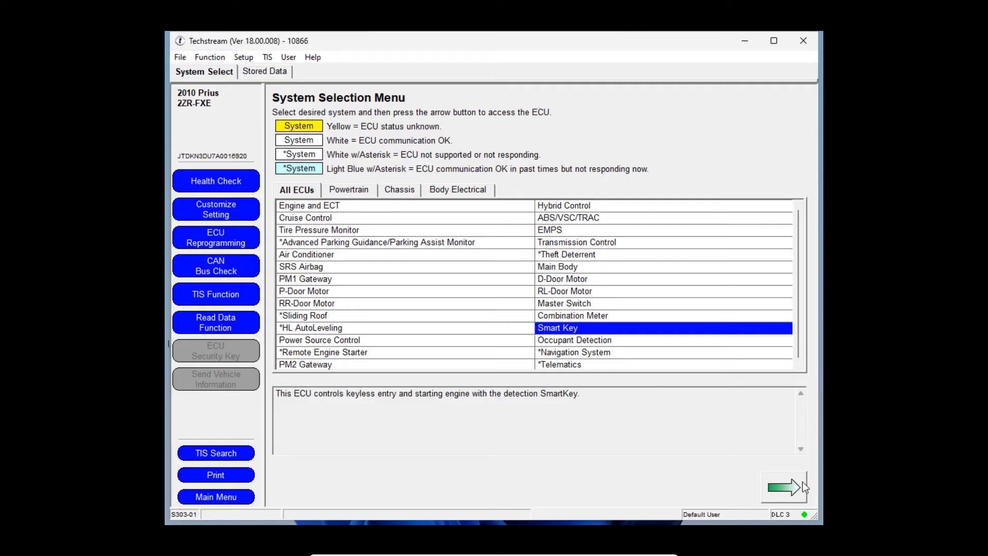
{"action": "left_click", "coordinate": [784, 488]}
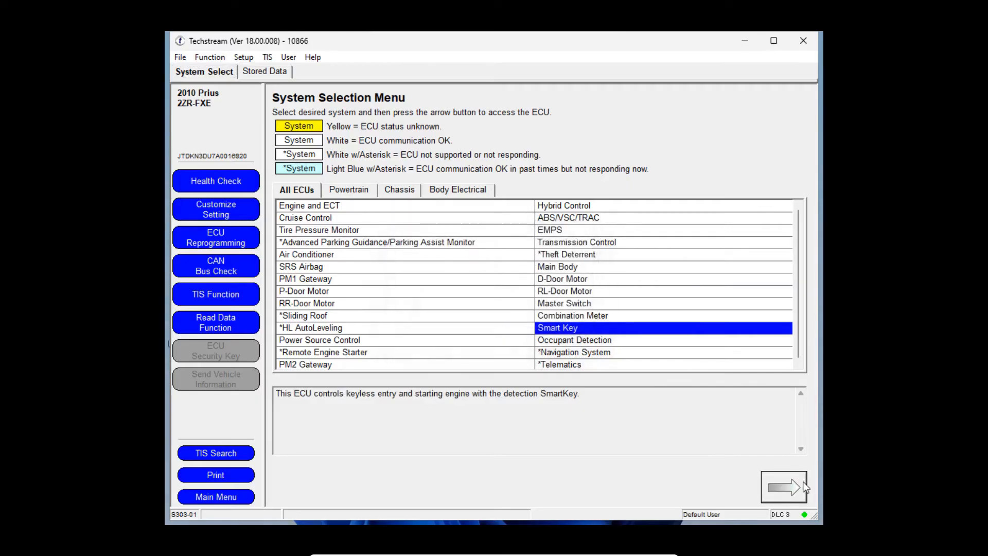
{"action": "left_click", "coordinate": [784, 486]}
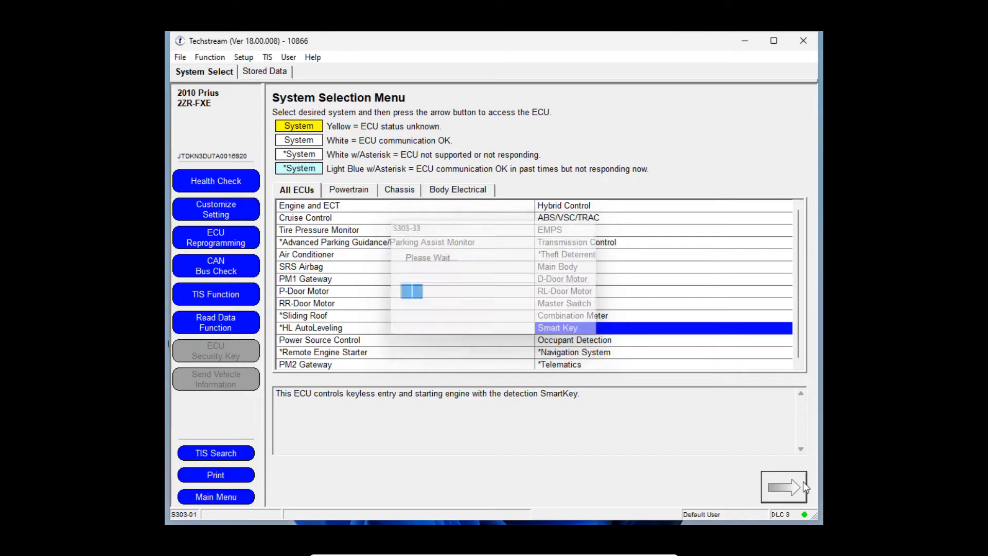
View the B2784 summary on Smart Key Trouble Codes and acknowledge the No Malfunction message.
{"action": "left_click", "coordinate": [784, 486]}
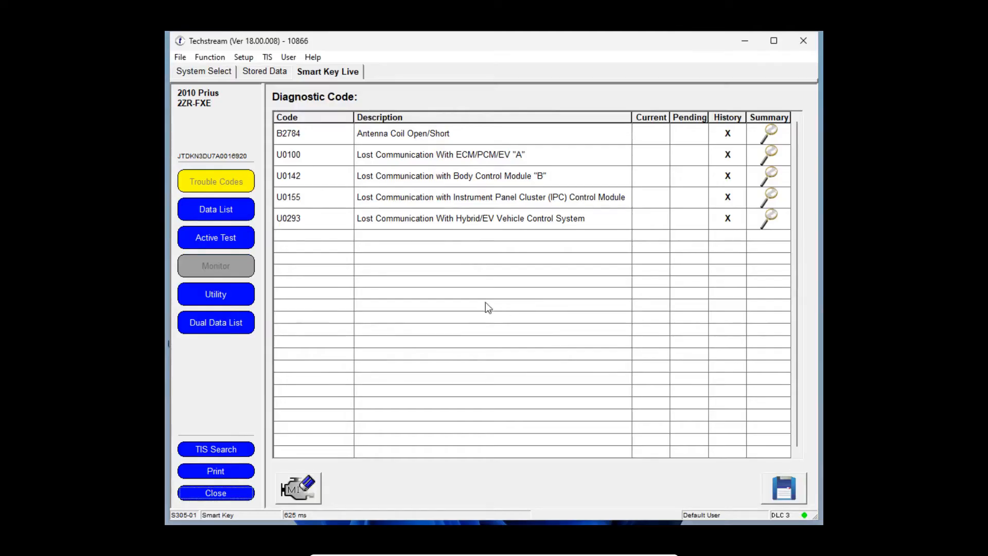
{"action": "mouse_move", "coordinate": [515, 159]}
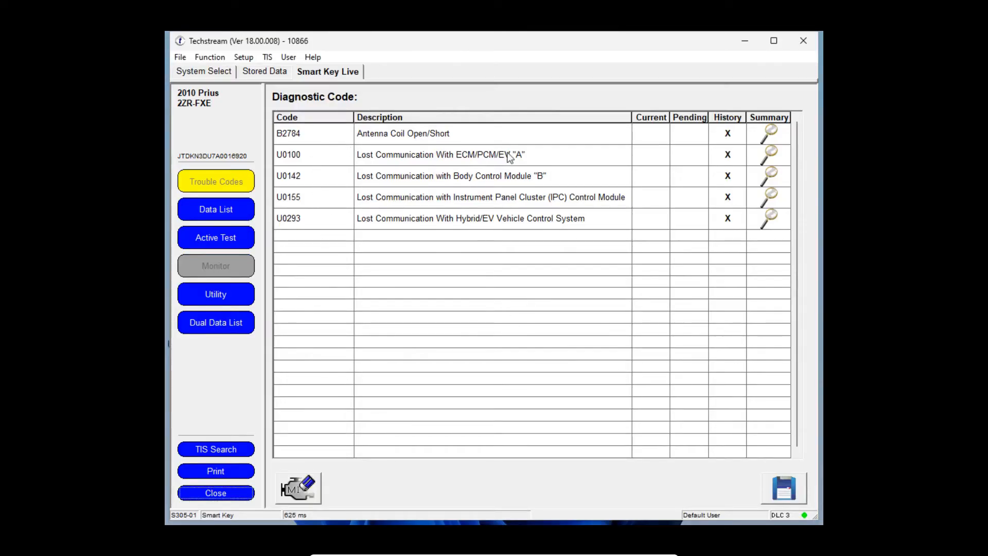
{"action": "mouse_move", "coordinate": [716, 218]}
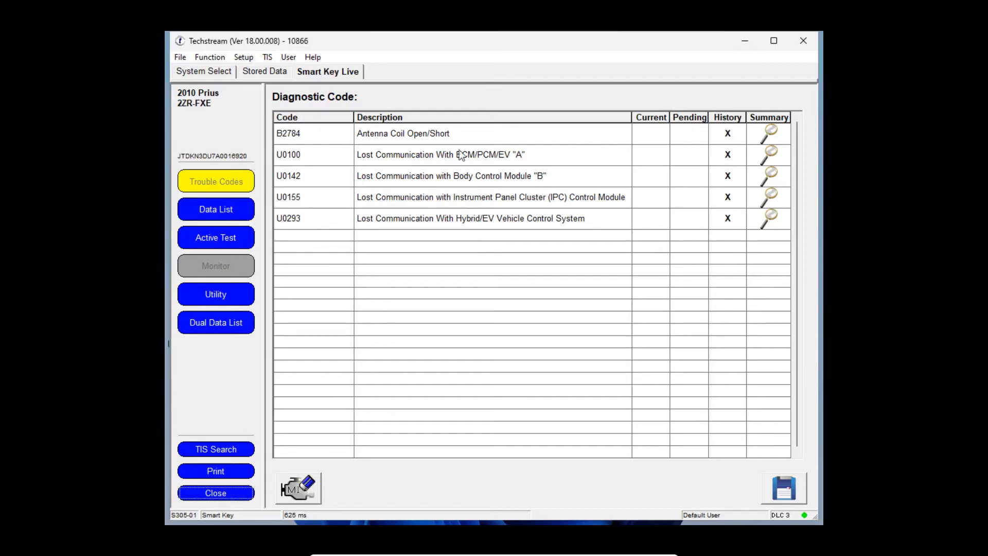
{"action": "mouse_move", "coordinate": [501, 171]}
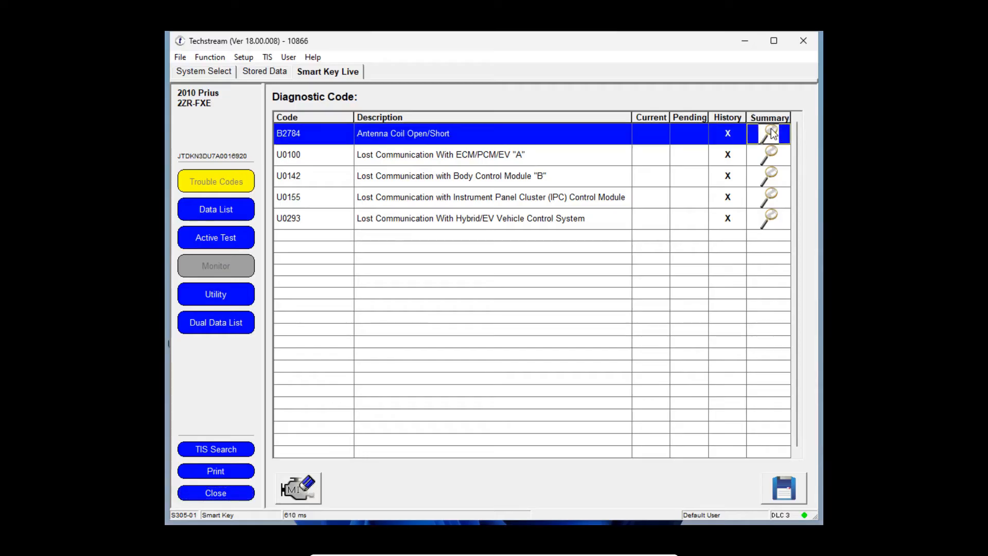
{"action": "left_click", "coordinate": [770, 133]}
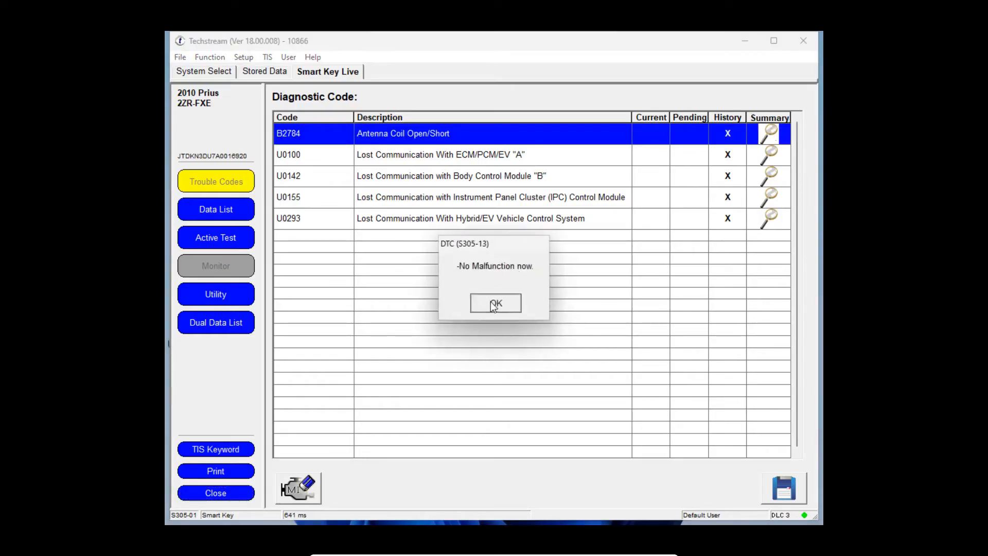
{"action": "left_click", "coordinate": [495, 302]}
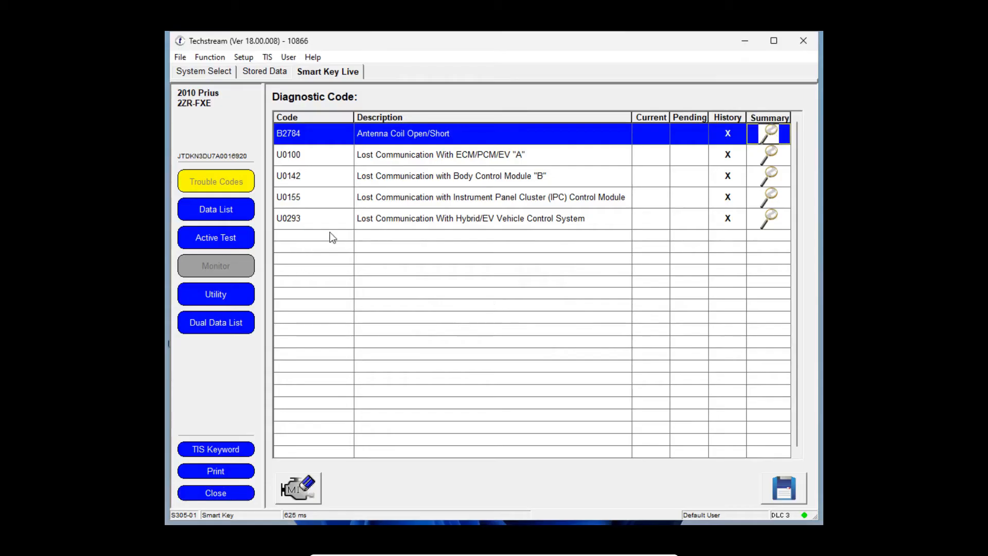
{"action": "mouse_move", "coordinate": [446, 235]}
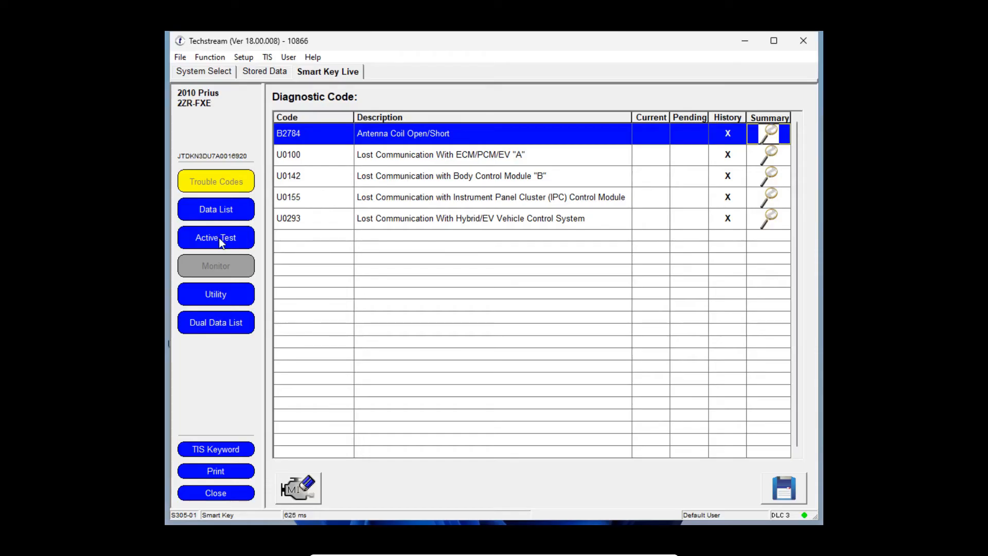
{"action": "left_click", "coordinate": [216, 236]}
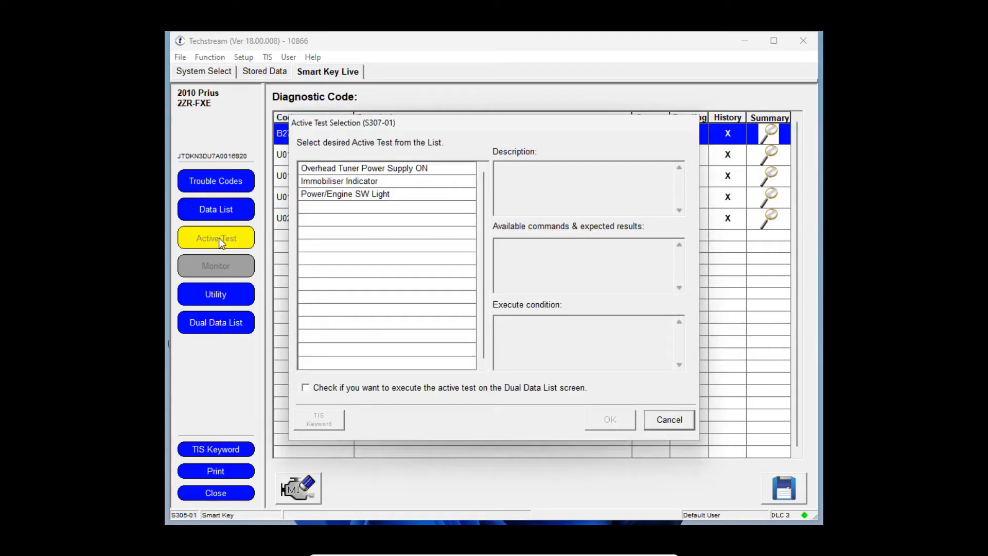
{"action": "mouse_move", "coordinate": [749, 352]}
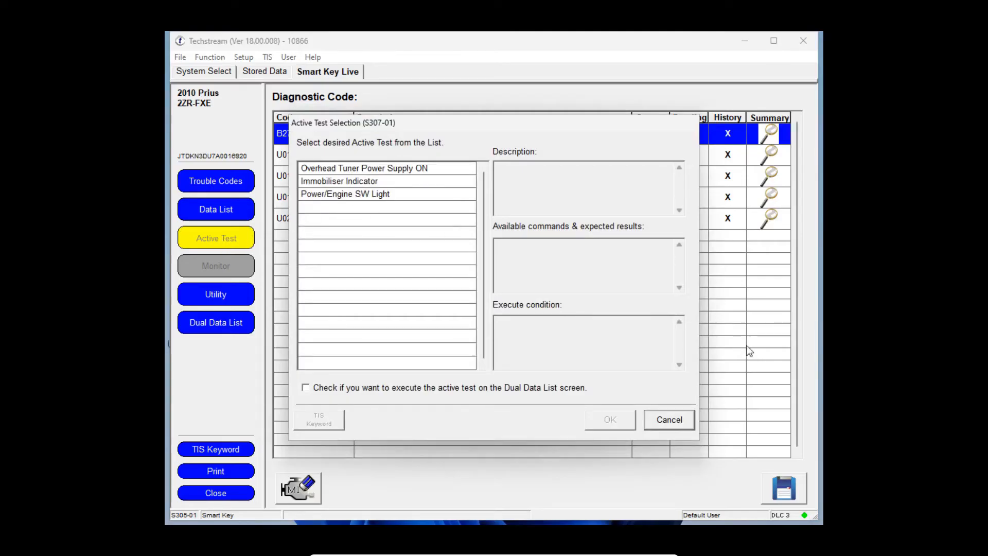
{"action": "left_click", "coordinate": [669, 420]}
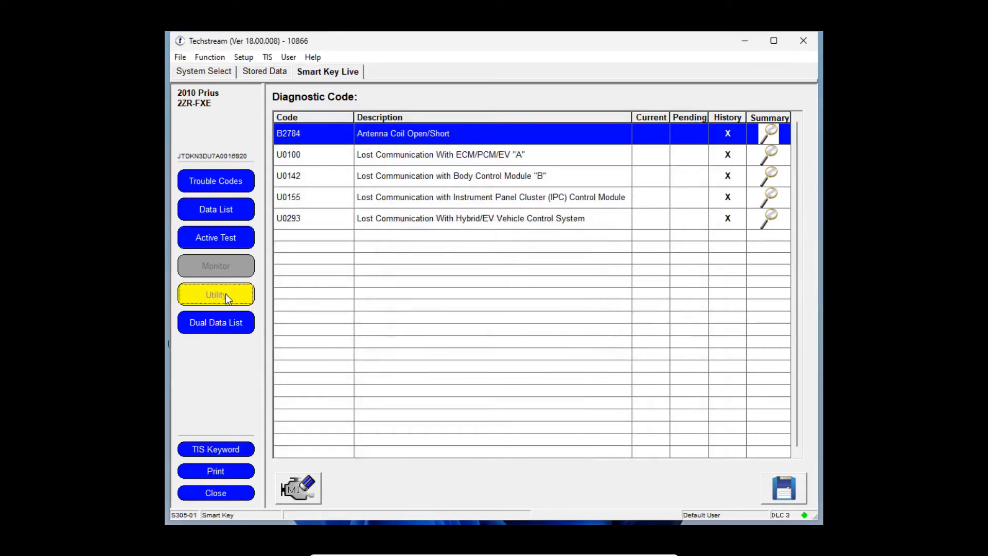
Enter the Smart Key Utility menu and select Smart Code Registration.
{"action": "left_click", "coordinate": [216, 294]}
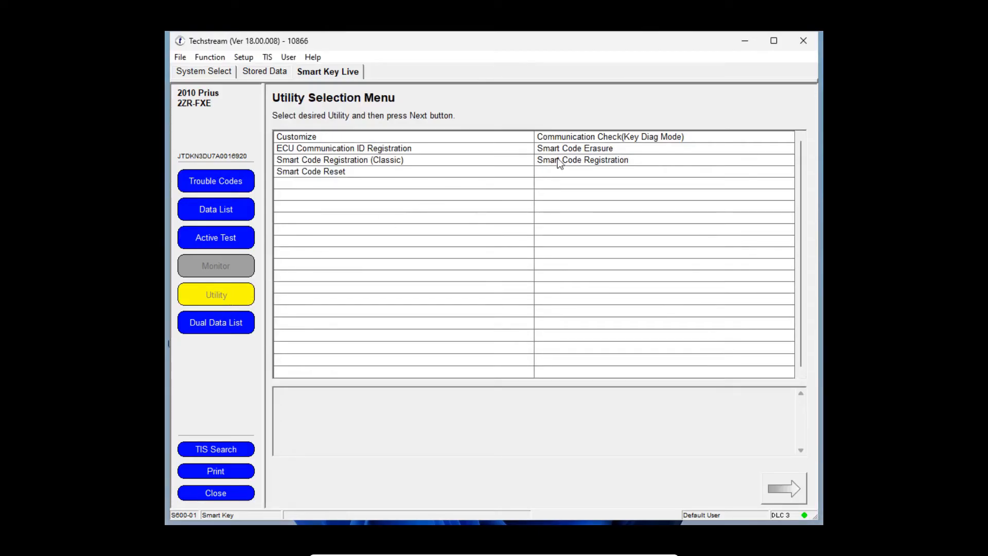
{"action": "mouse_move", "coordinate": [589, 167]}
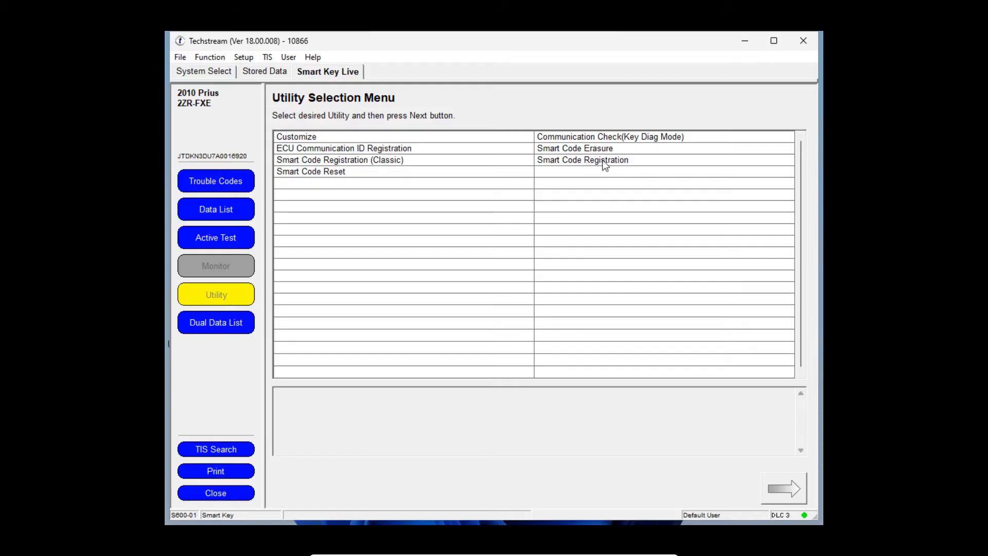
{"action": "left_click", "coordinate": [581, 159]}
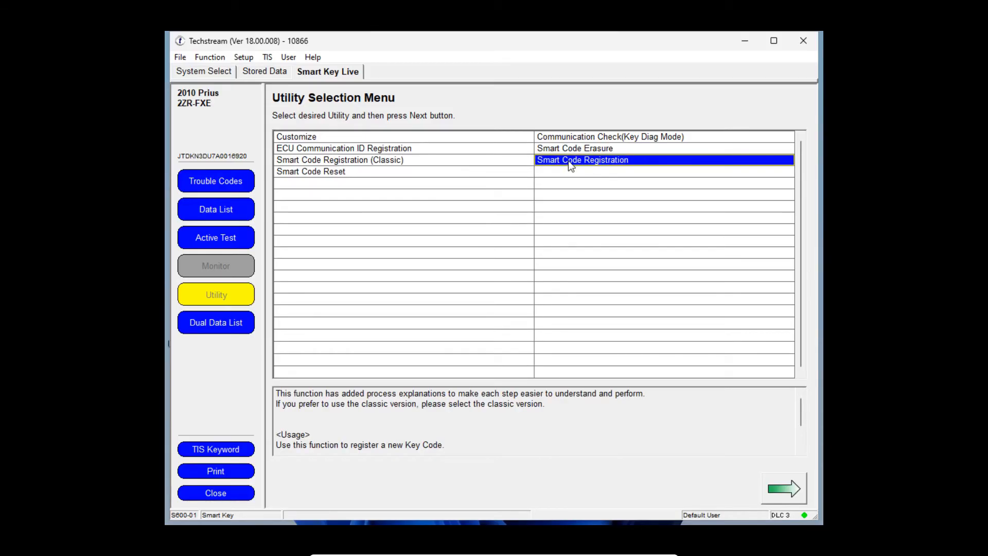
{"action": "mouse_move", "coordinate": [794, 493]}
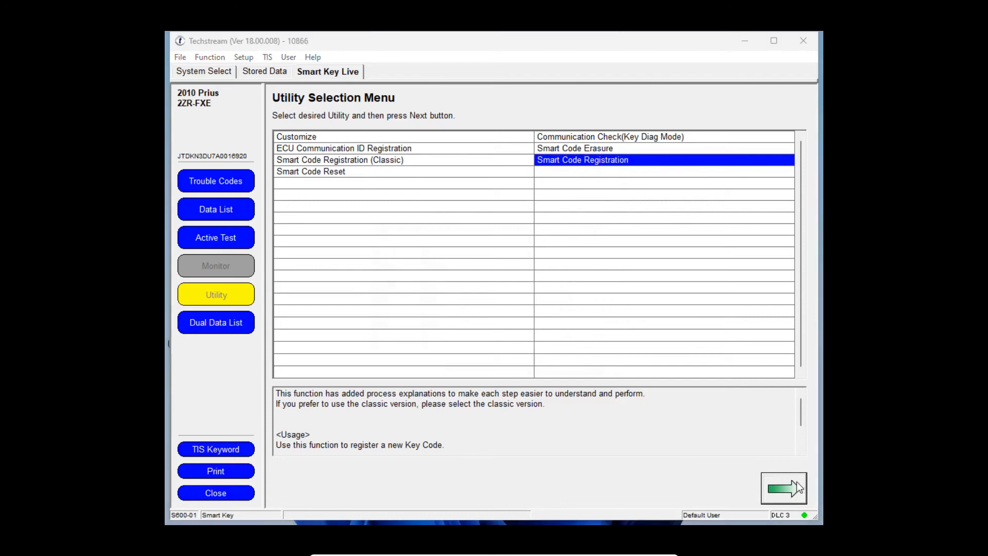
{"action": "left_click", "coordinate": [783, 488]}
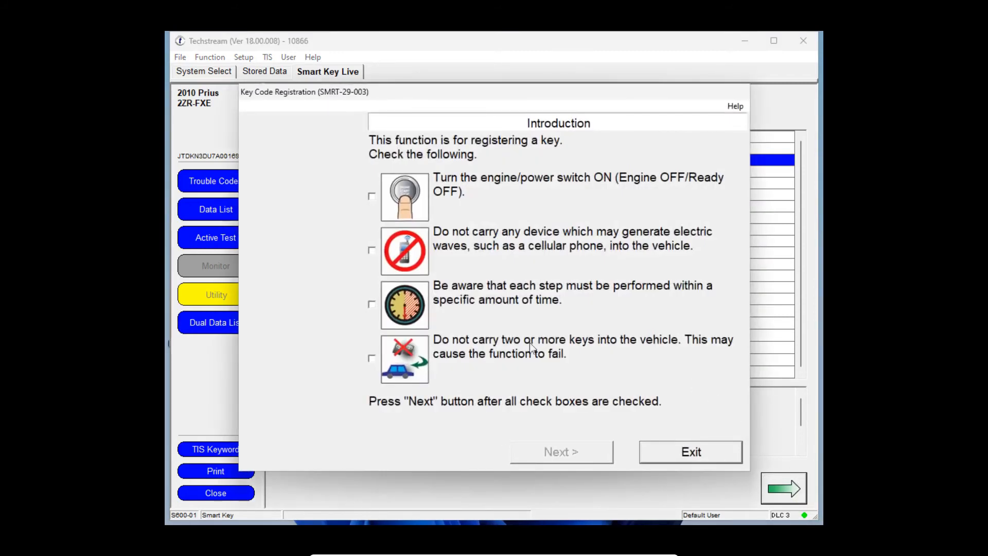
{"action": "mouse_move", "coordinate": [453, 211]}
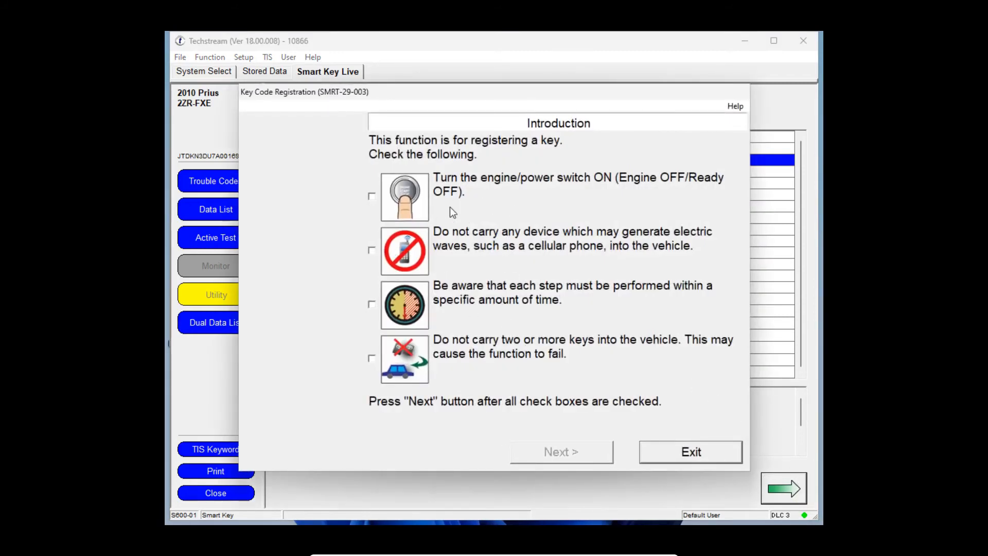
{"action": "mouse_move", "coordinate": [389, 195]}
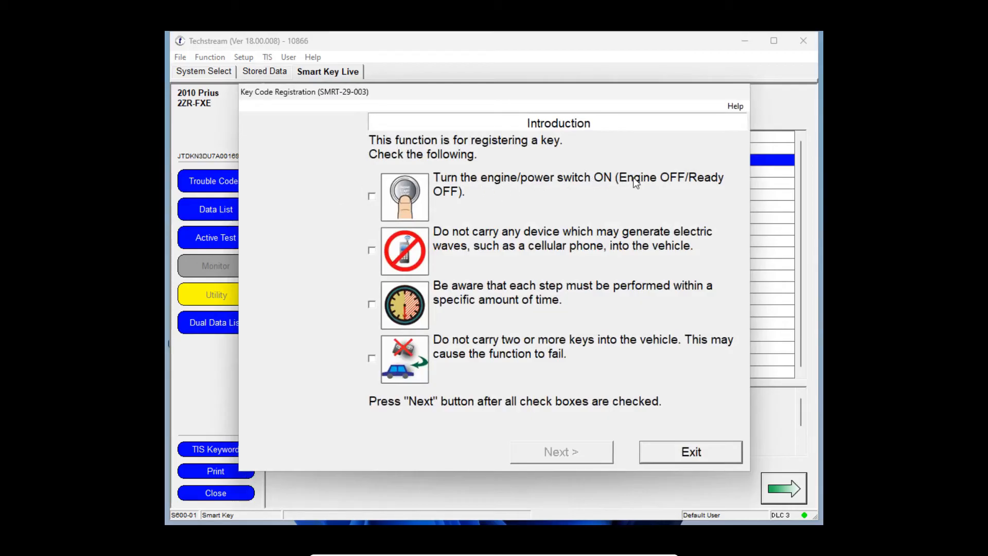
{"action": "mouse_move", "coordinate": [669, 187]}
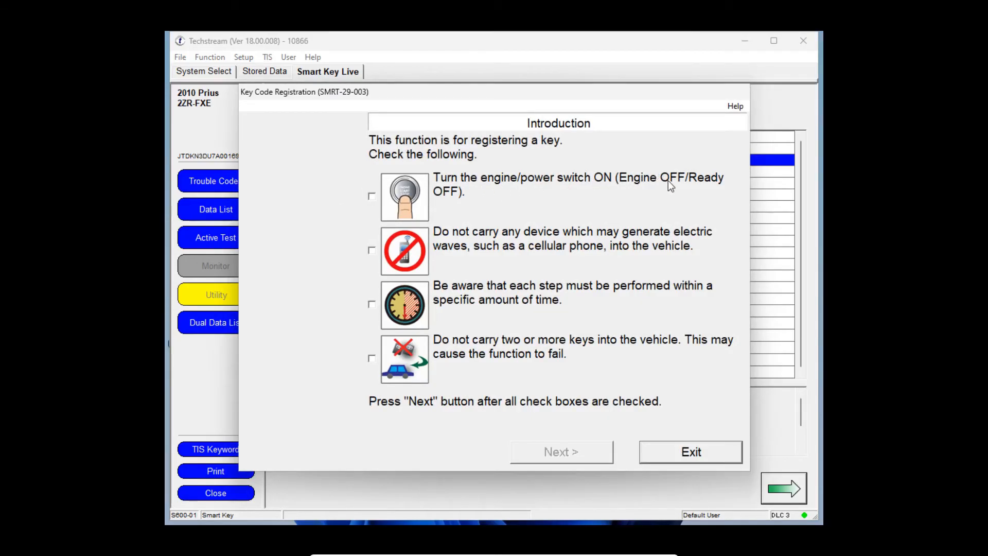
{"action": "mouse_move", "coordinate": [654, 215]}
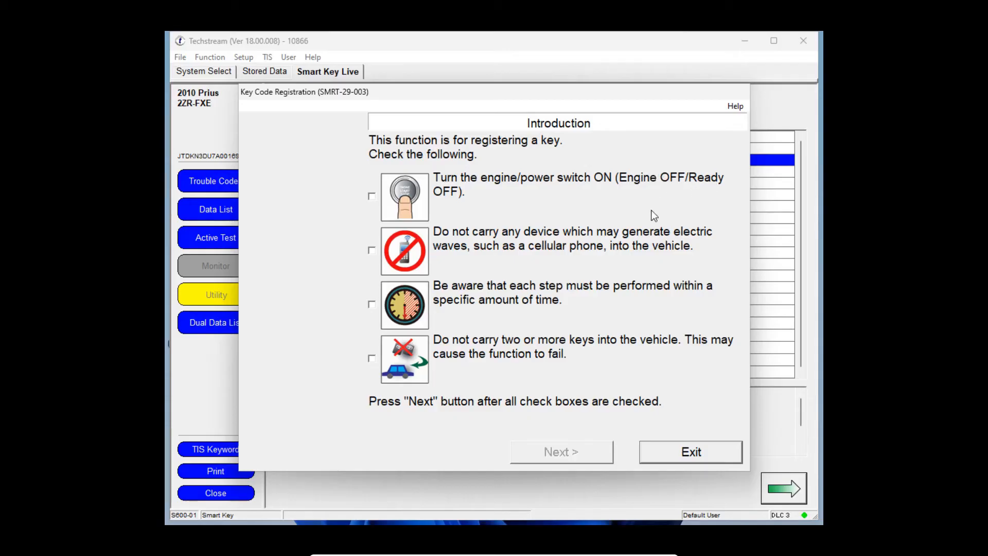
{"action": "mouse_move", "coordinate": [678, 211]}
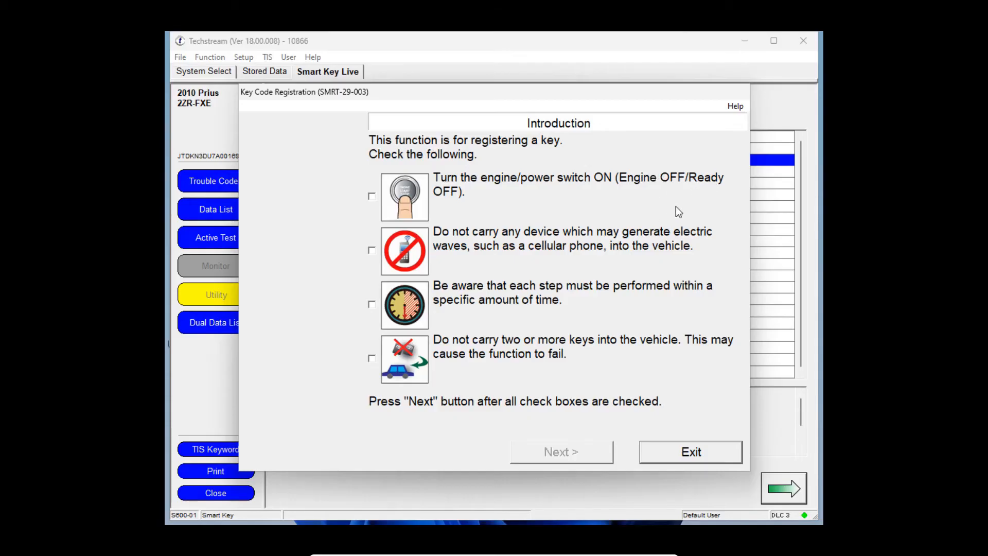
{"action": "mouse_move", "coordinate": [571, 194]}
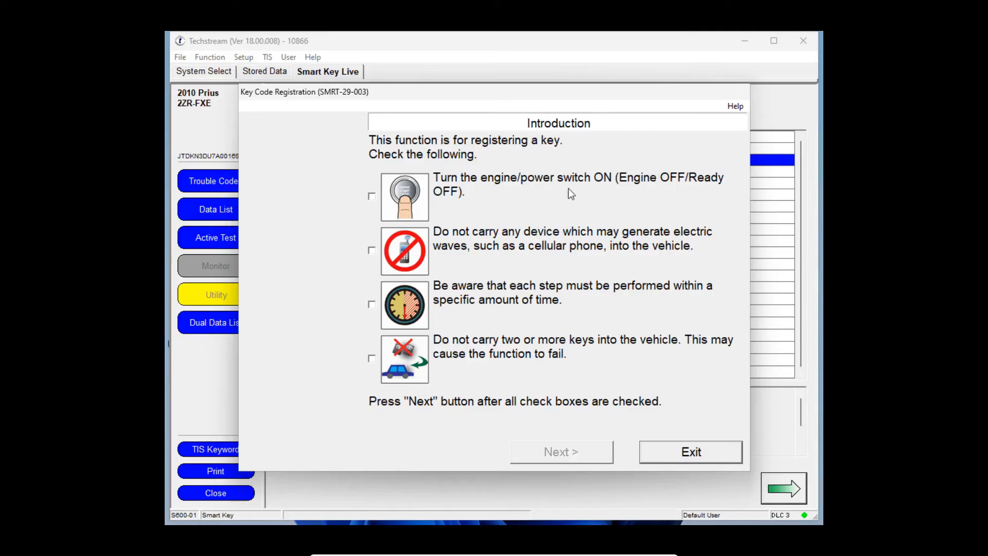
{"action": "mouse_move", "coordinate": [521, 196]}
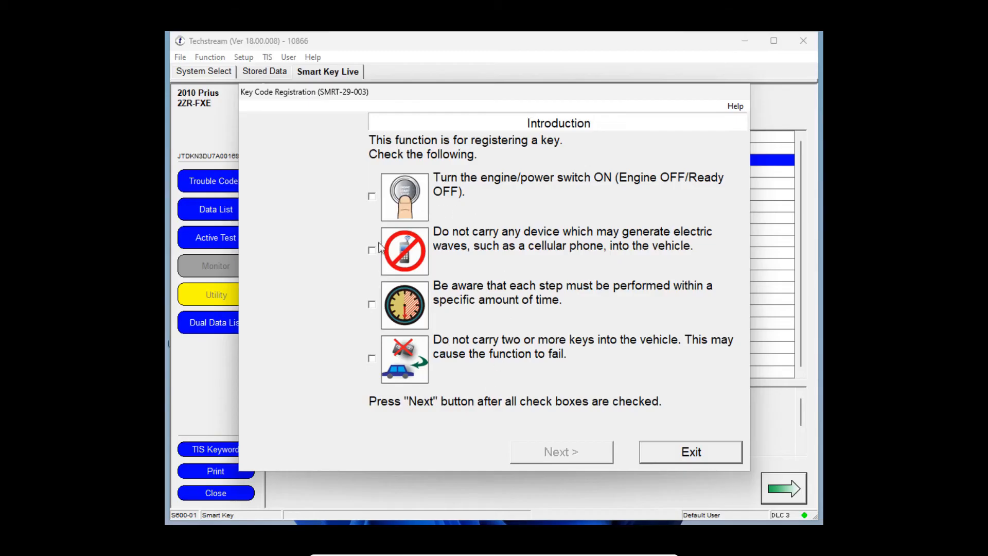
{"action": "mouse_move", "coordinate": [465, 377]}
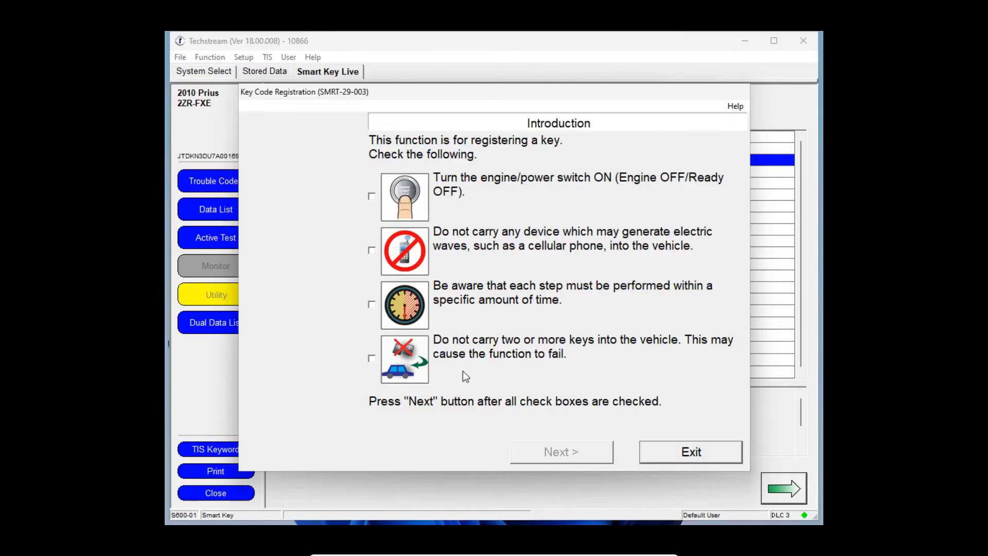
{"action": "mouse_move", "coordinate": [344, 222]}
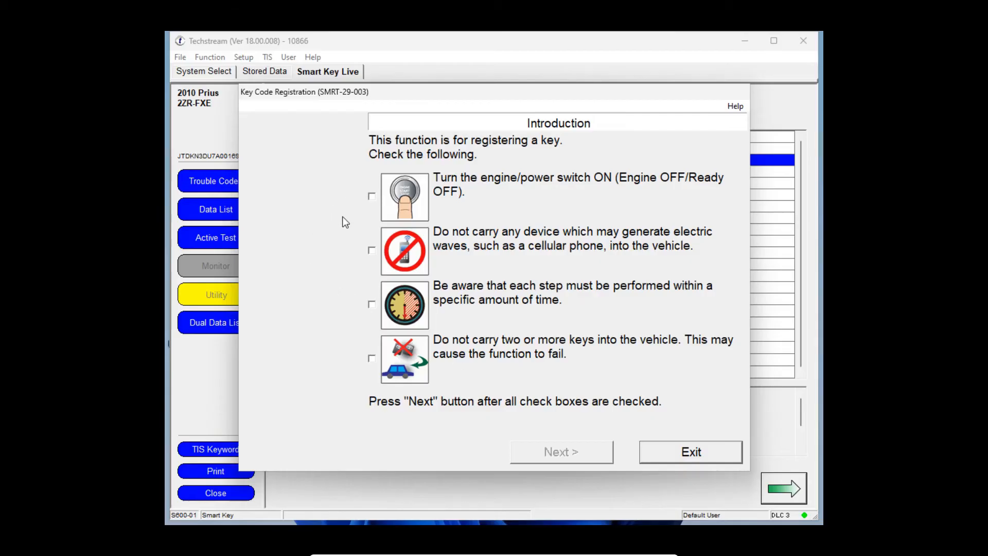
{"action": "mouse_move", "coordinate": [354, 193]}
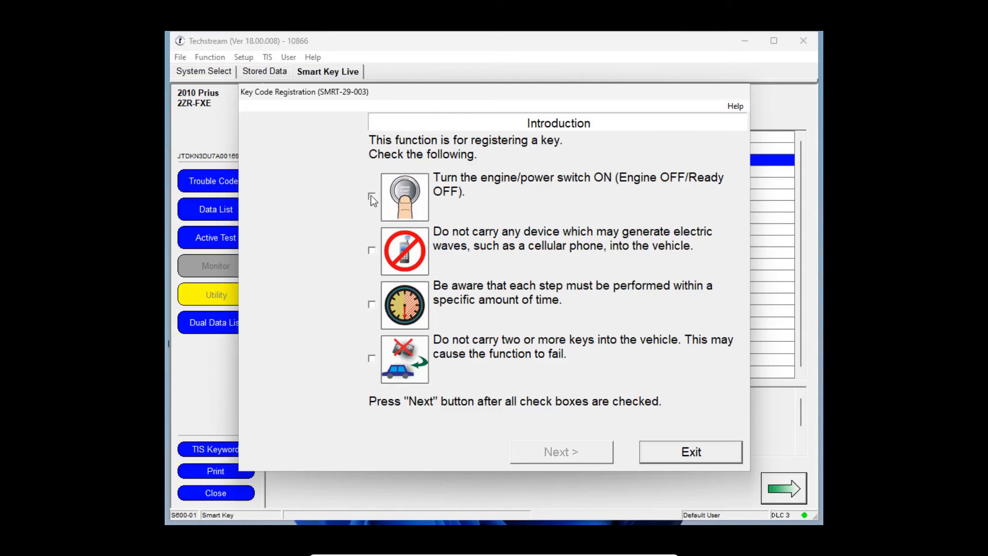
Tick all four Key Code Registration precautions and advance past the Introduction page.
{"action": "left_click", "coordinate": [372, 196]}
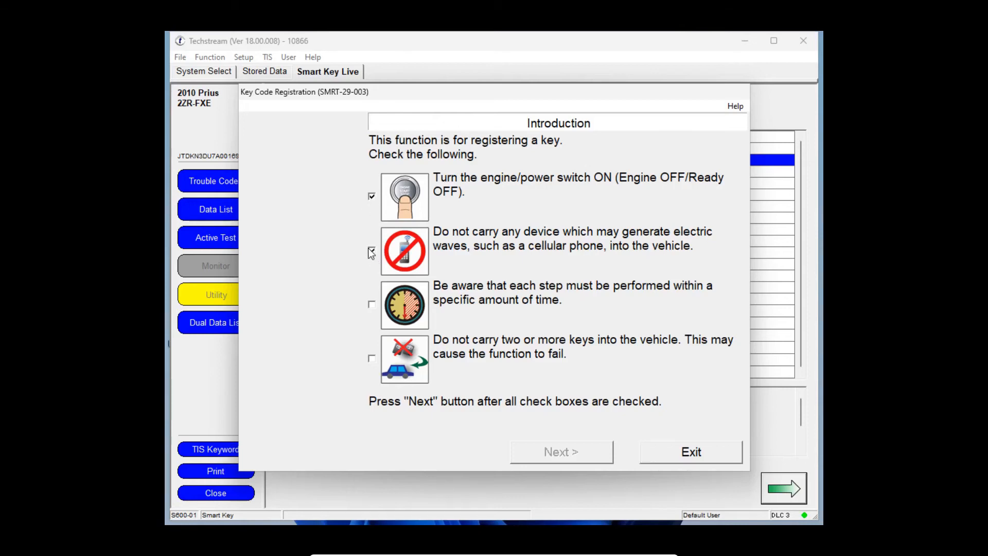
{"action": "left_click", "coordinate": [372, 304]}
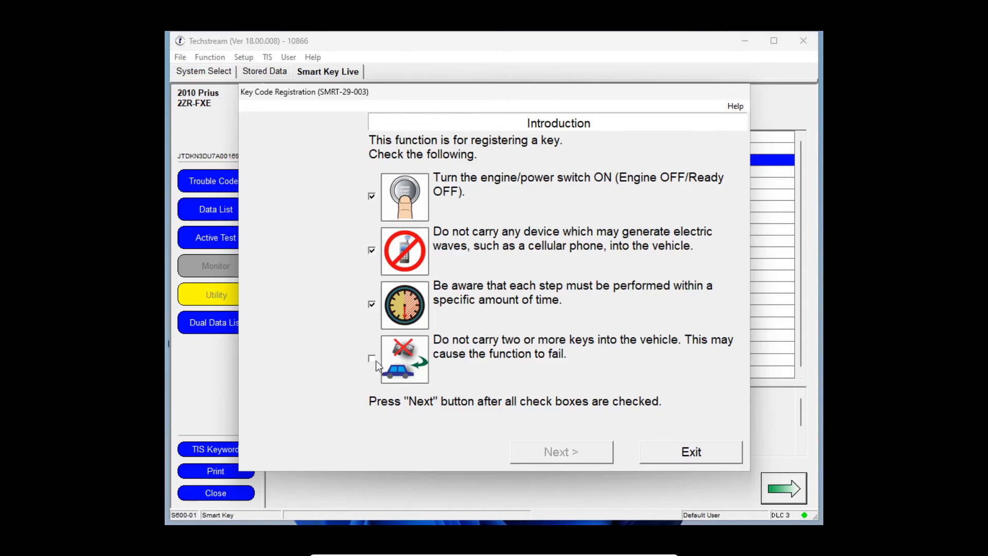
{"action": "left_click", "coordinate": [372, 358]}
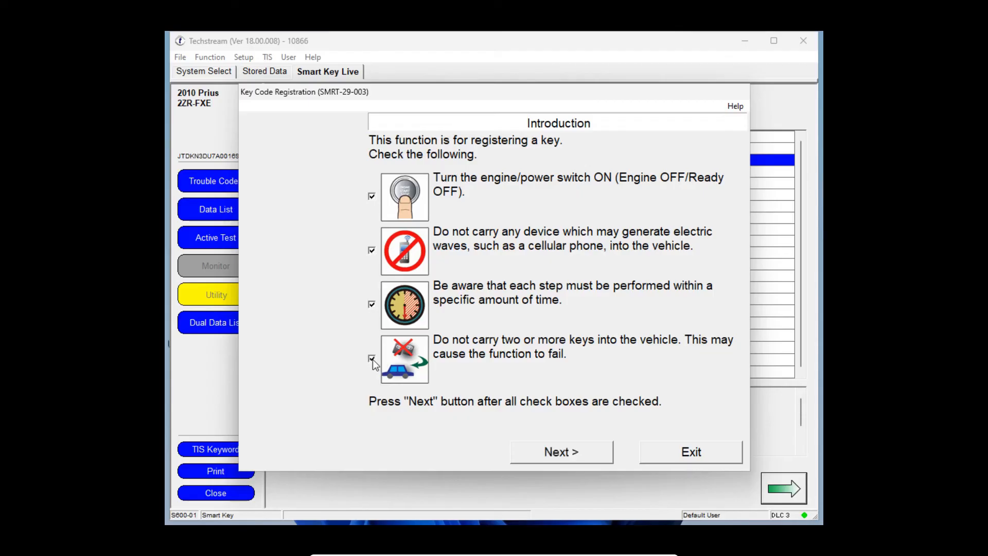
{"action": "left_click", "coordinate": [371, 358]}
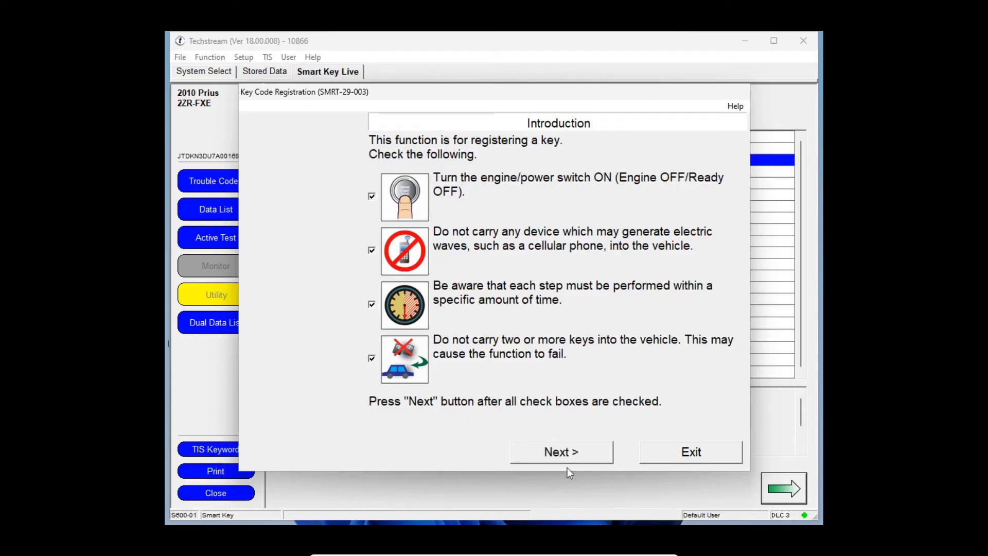
{"action": "left_click", "coordinate": [562, 452]}
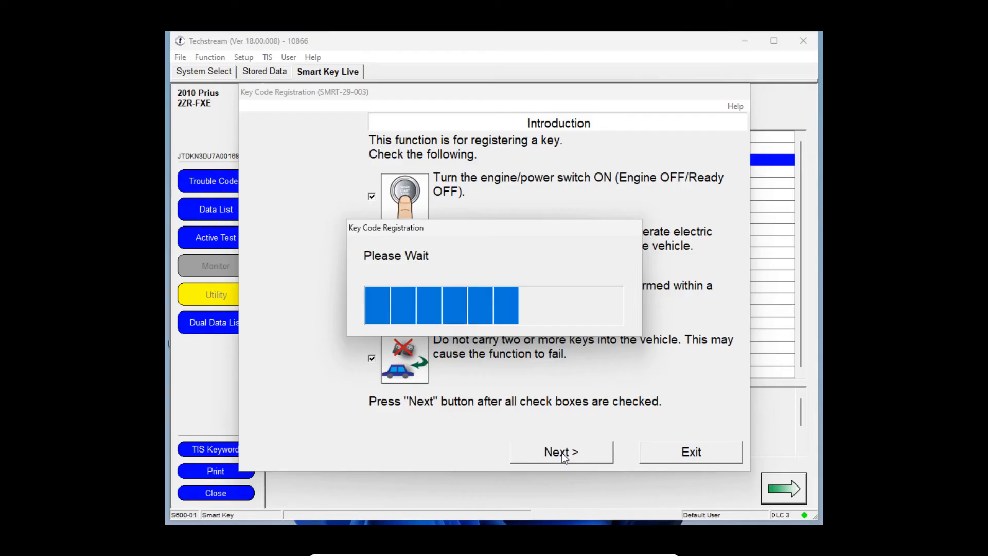
Advance to the key code count page showing 5 available spaces and 2 registered codes.
{"action": "left_click", "coordinate": [561, 452]}
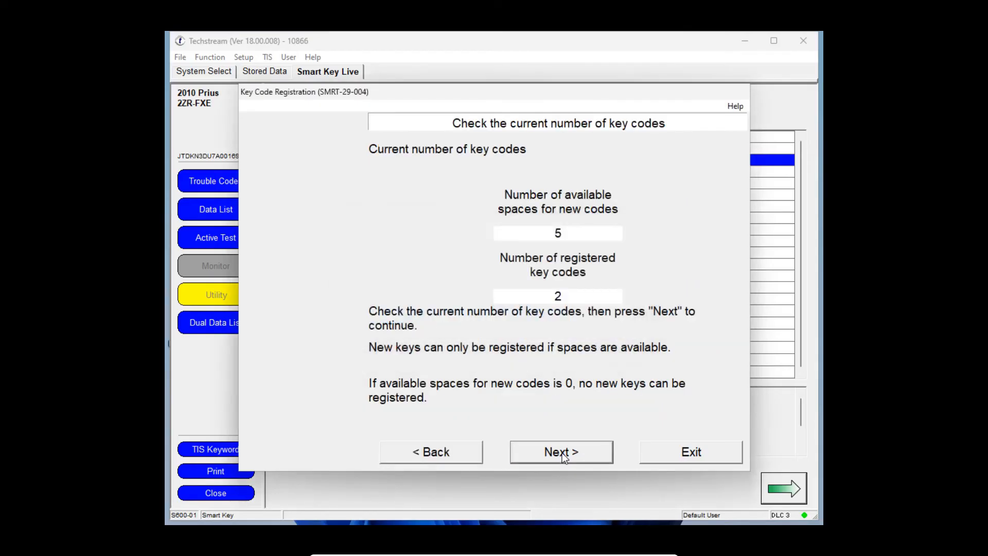
{"action": "mouse_move", "coordinate": [519, 229]}
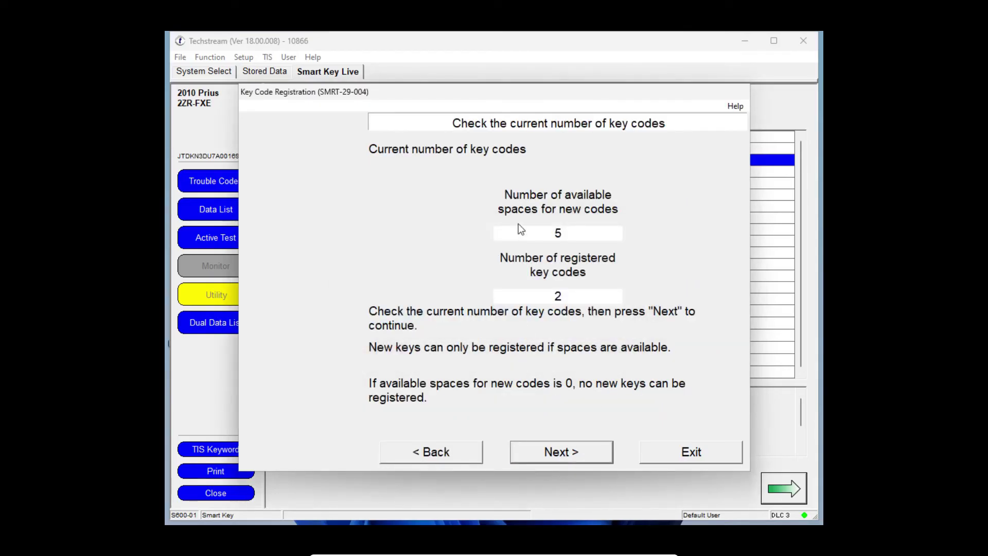
{"action": "mouse_move", "coordinate": [572, 199]}
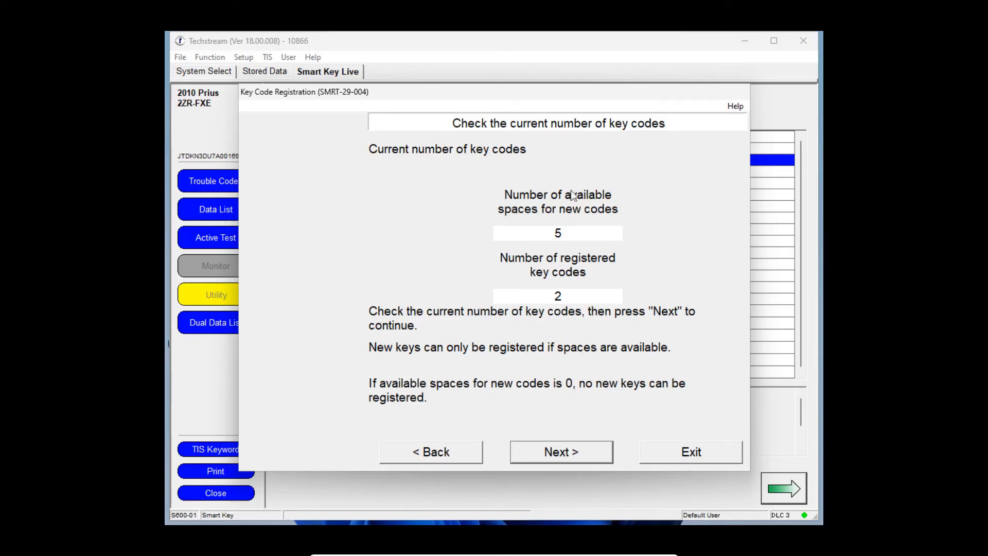
{"action": "mouse_move", "coordinate": [506, 233]}
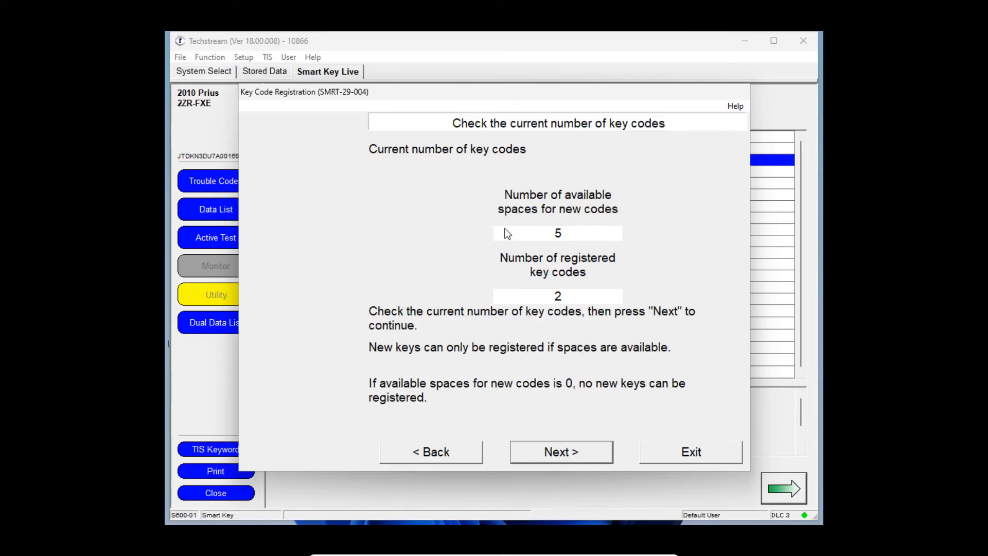
{"action": "mouse_move", "coordinate": [533, 270]}
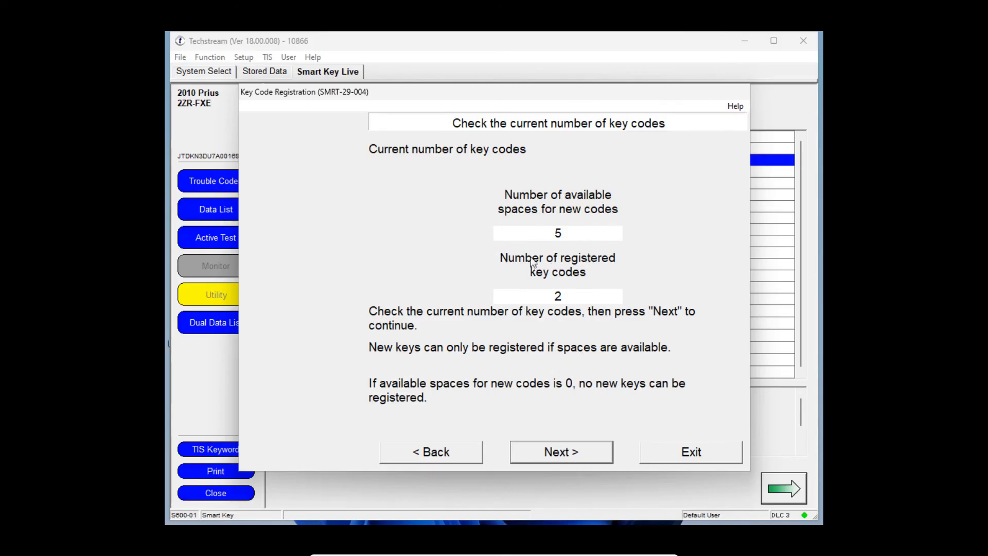
{"action": "mouse_move", "coordinate": [574, 268]}
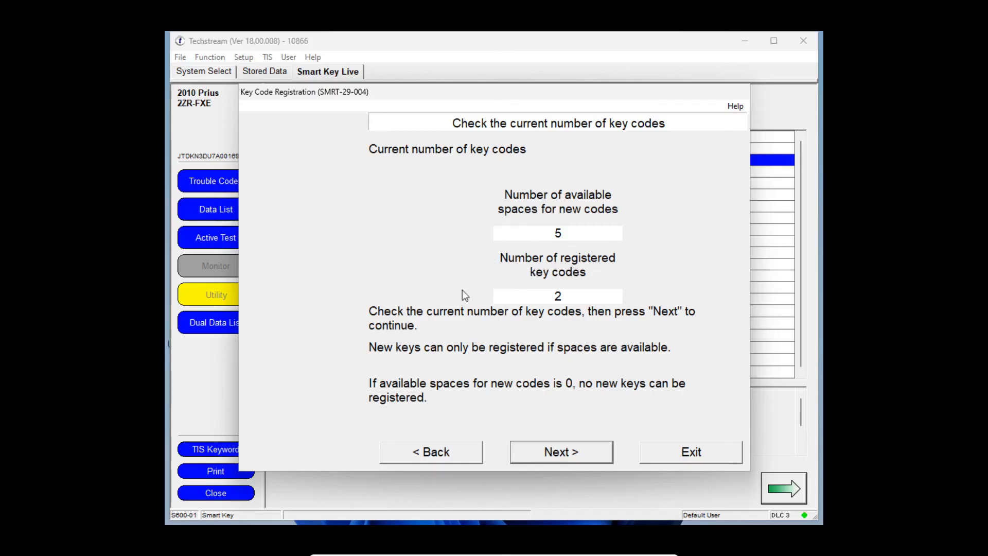
{"action": "mouse_move", "coordinate": [486, 350]}
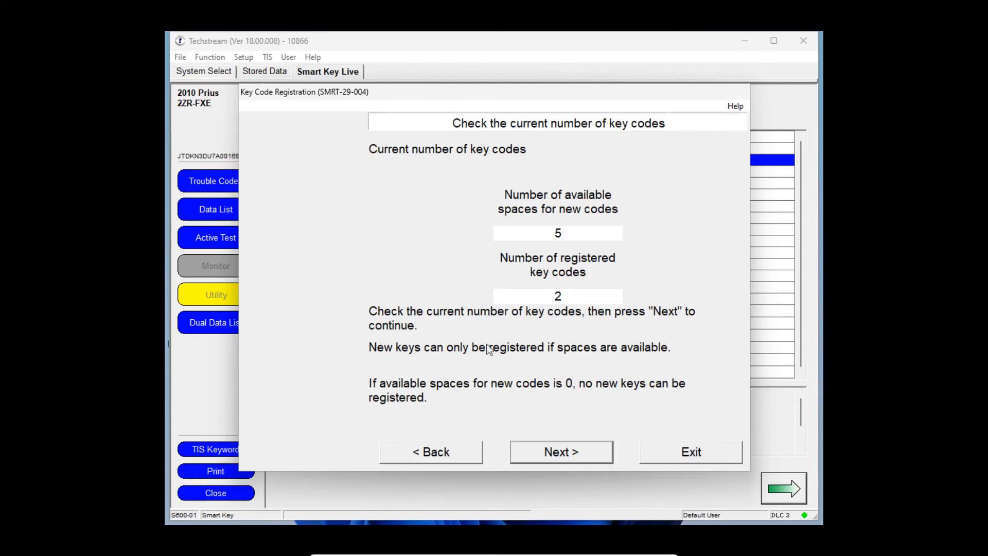
{"action": "mouse_move", "coordinate": [426, 361]}
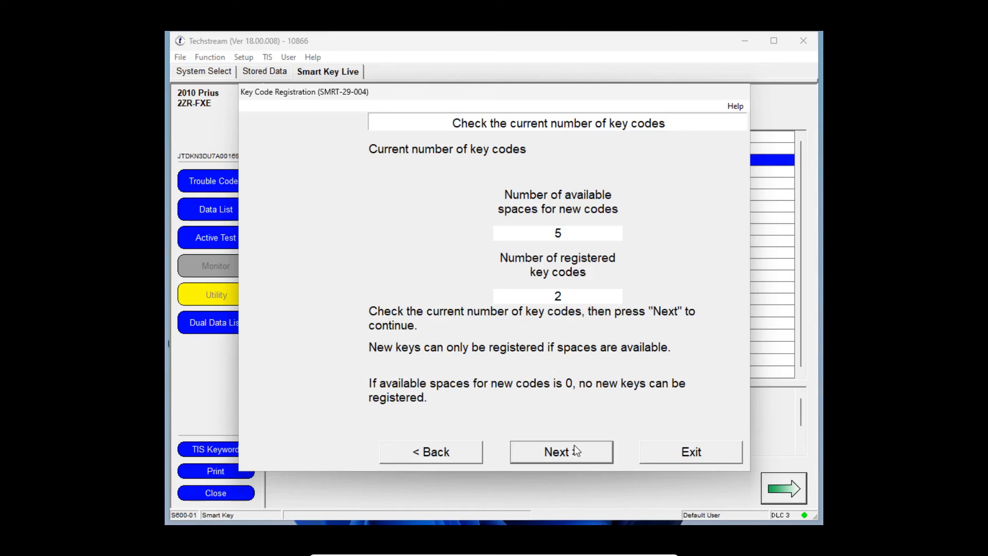
Advance to the 'Preparation before work' page with its key-separation steps.
{"action": "left_click", "coordinate": [562, 451]}
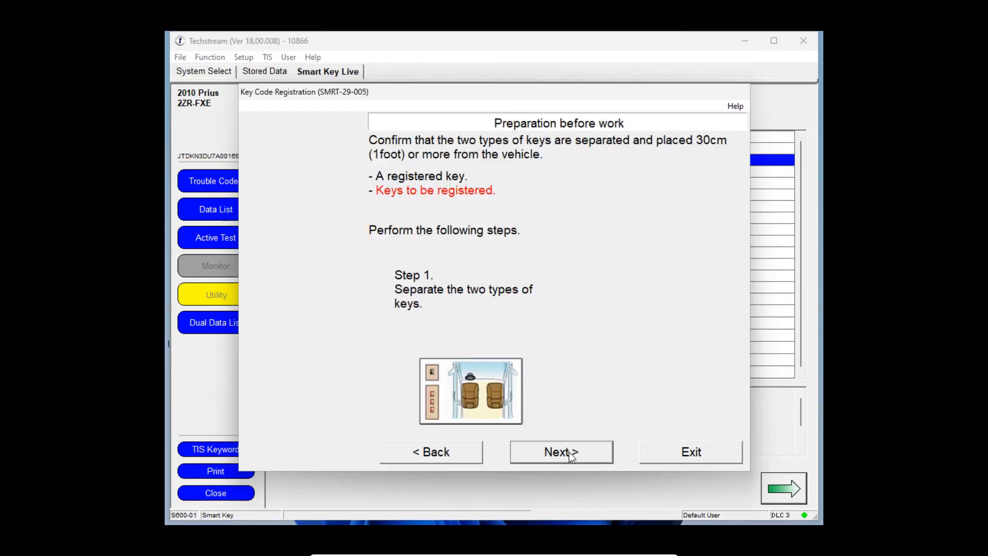
{"action": "left_click", "coordinate": [562, 452]}
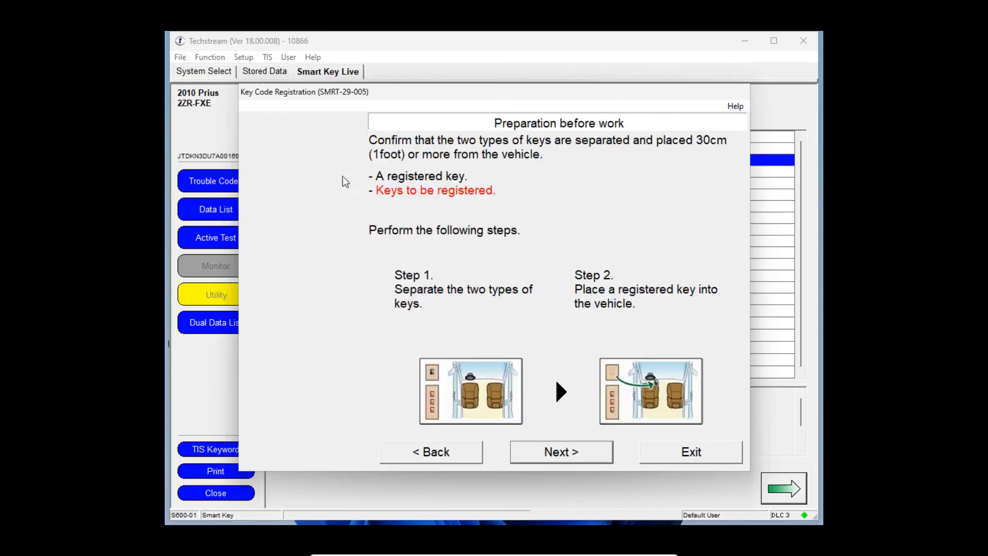
{"action": "mouse_move", "coordinate": [625, 145]}
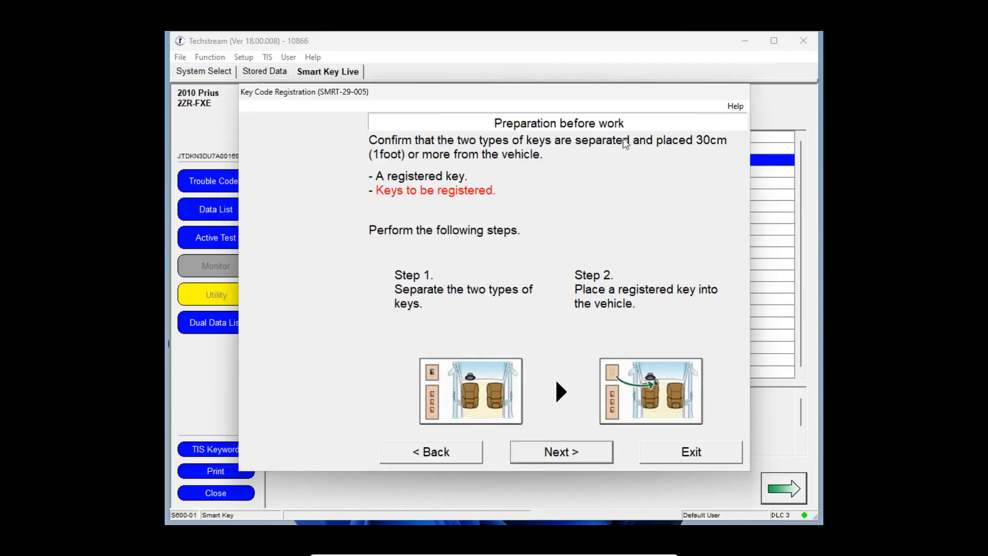
{"action": "mouse_move", "coordinate": [539, 202]}
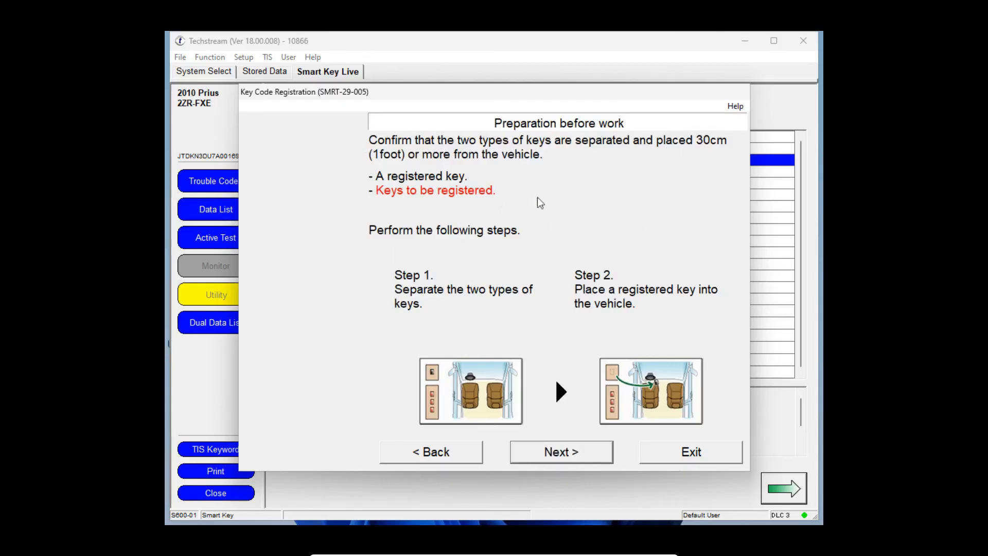
{"action": "mouse_move", "coordinate": [564, 284]}
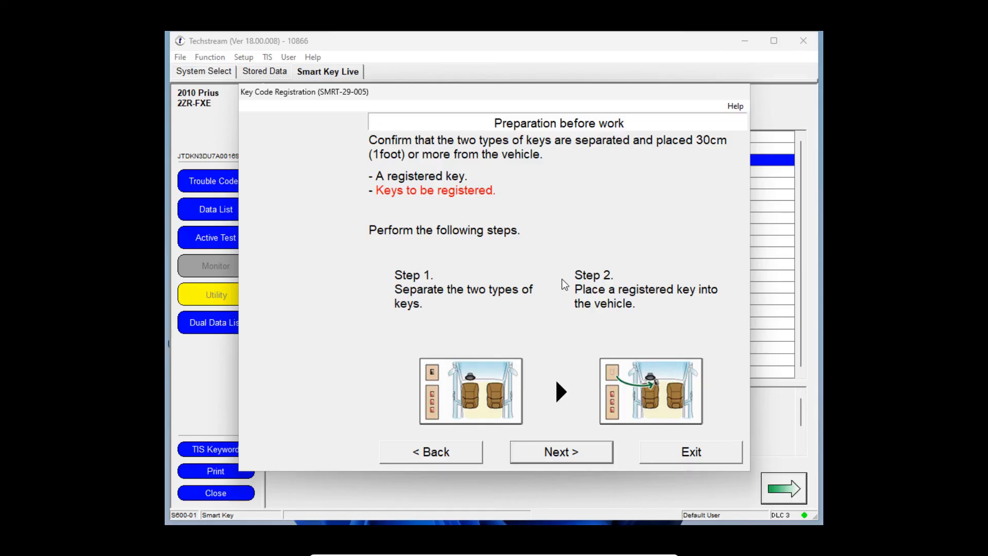
{"action": "mouse_move", "coordinate": [477, 321]}
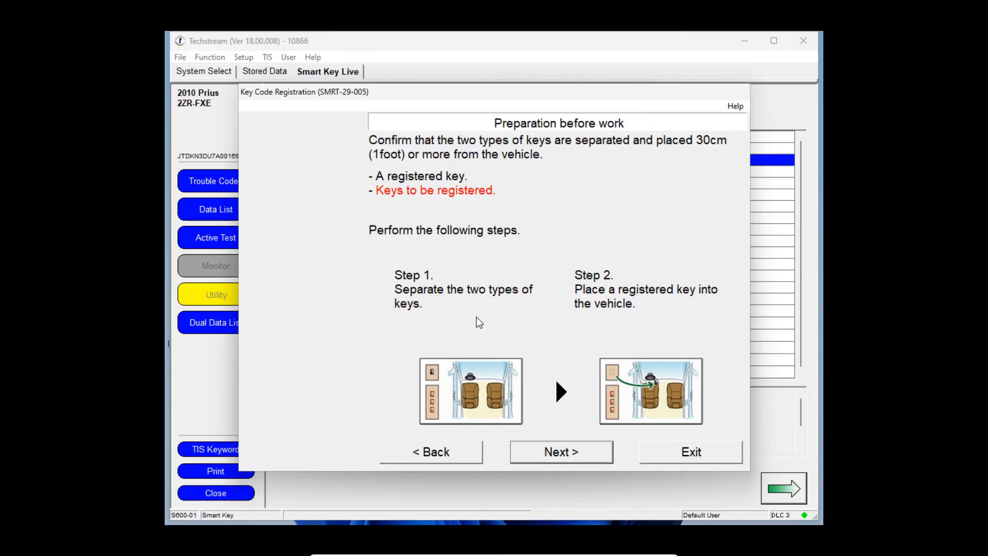
{"action": "mouse_move", "coordinate": [544, 313]}
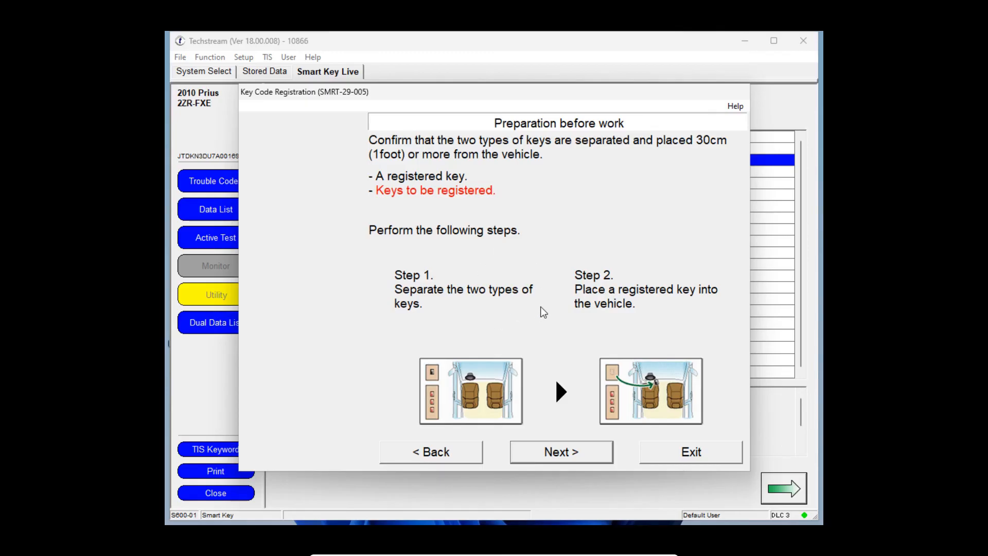
{"action": "mouse_move", "coordinate": [681, 403]}
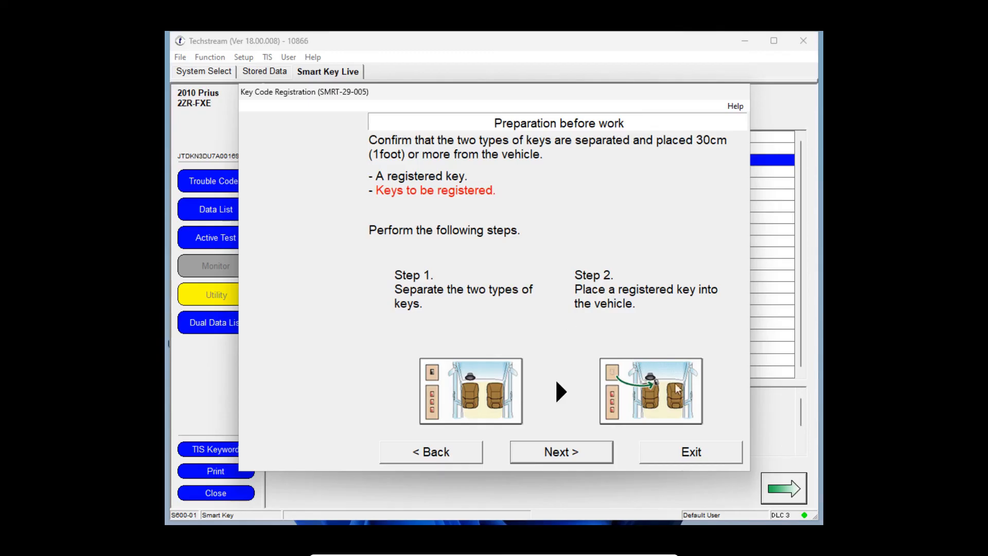
Exit the key code registration with confirmation, returning to the Utility Selection Menu.
{"action": "left_click", "coordinate": [690, 452]}
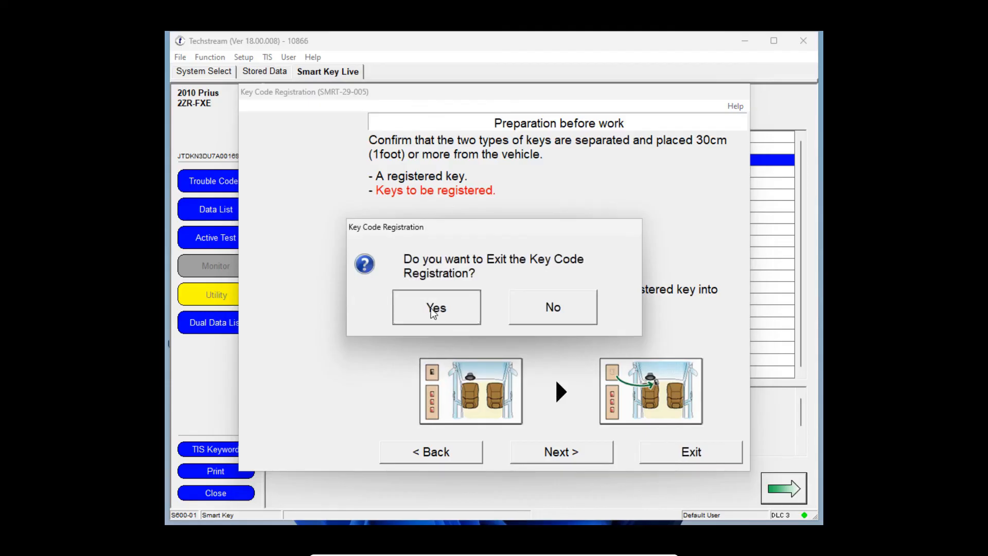
{"action": "left_click", "coordinate": [437, 306]}
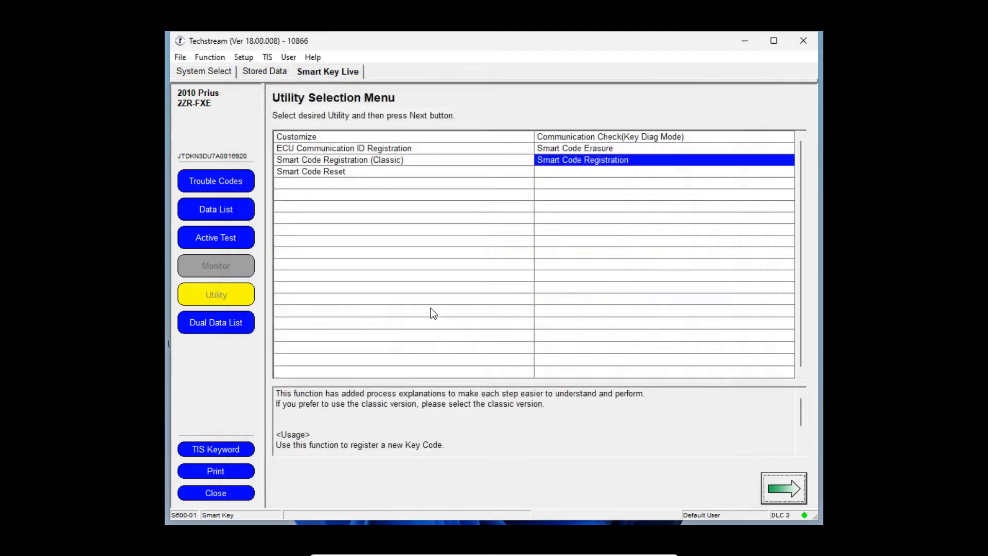